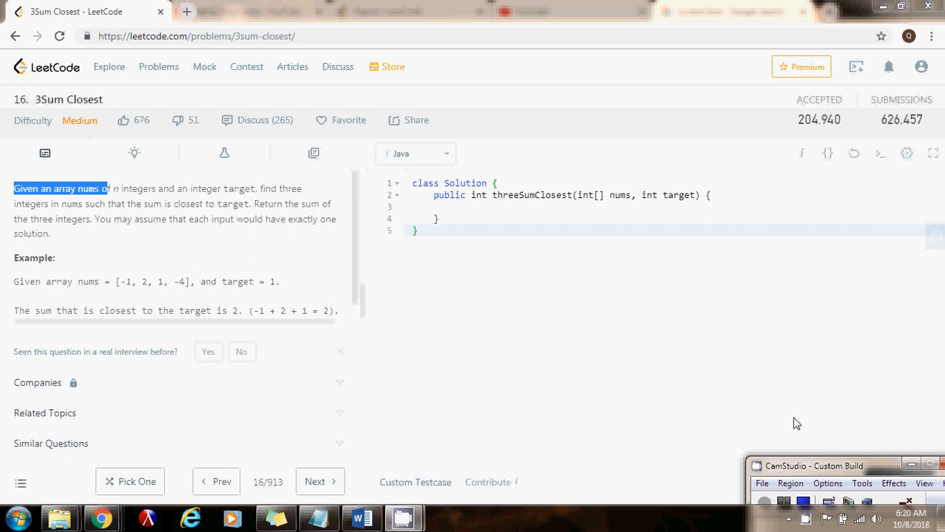
{"action": "mouse_move", "coordinate": [642, 382]}
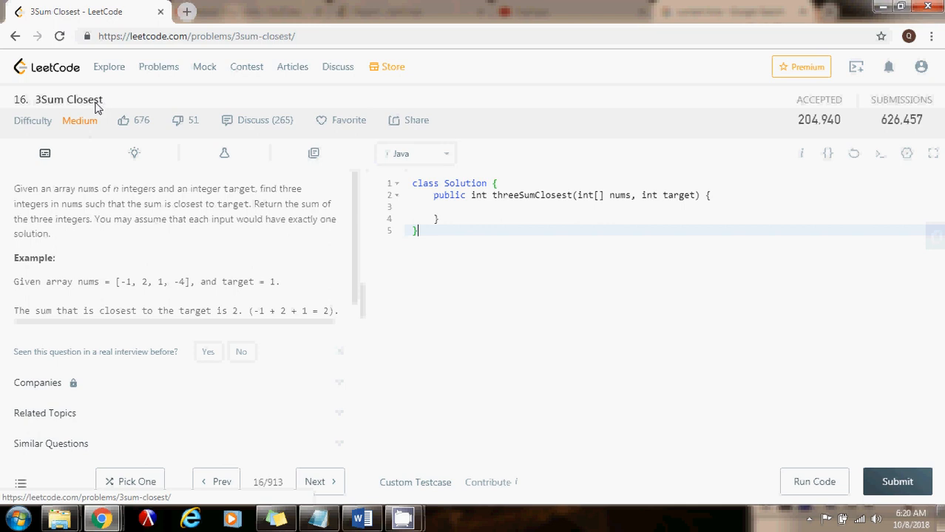
{"action": "mouse_move", "coordinate": [128, 103]}
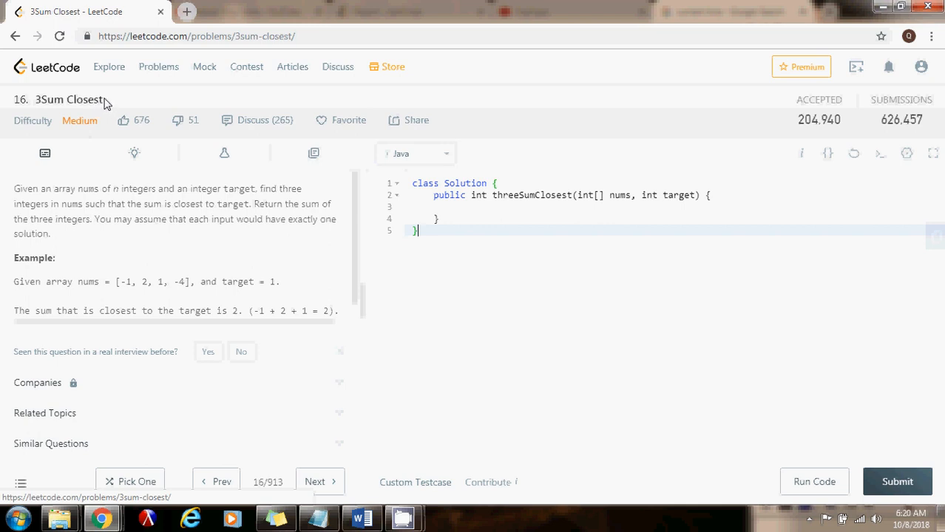
{"action": "mouse_move", "coordinate": [21, 196]}
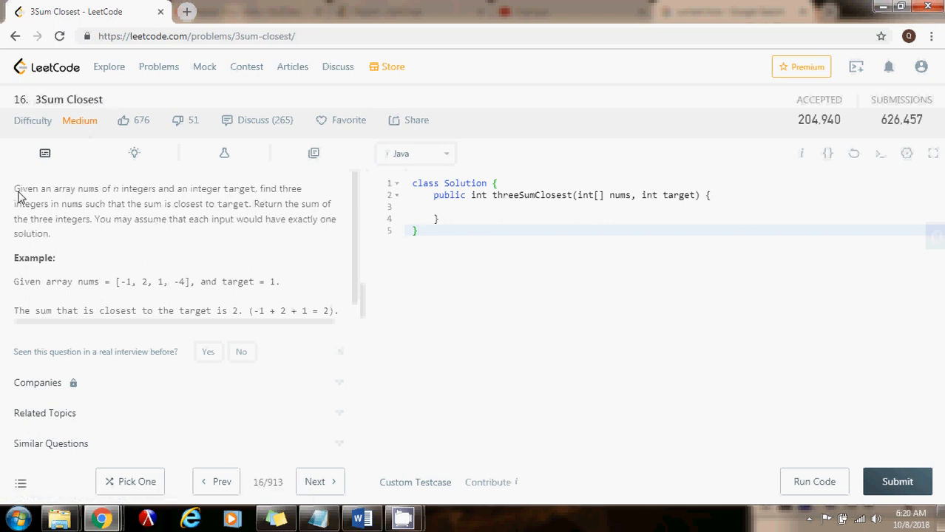
{"action": "mouse_move", "coordinate": [146, 195]}
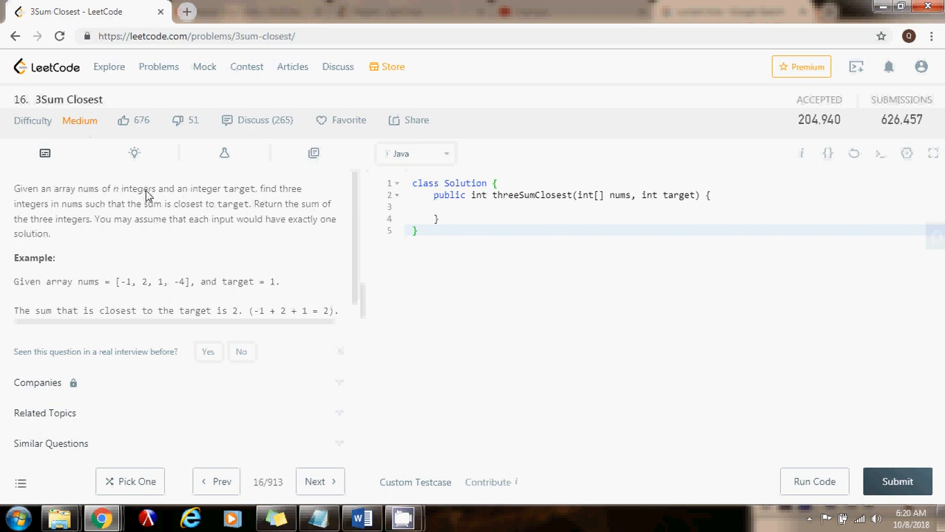
{"action": "mouse_move", "coordinate": [282, 205]}
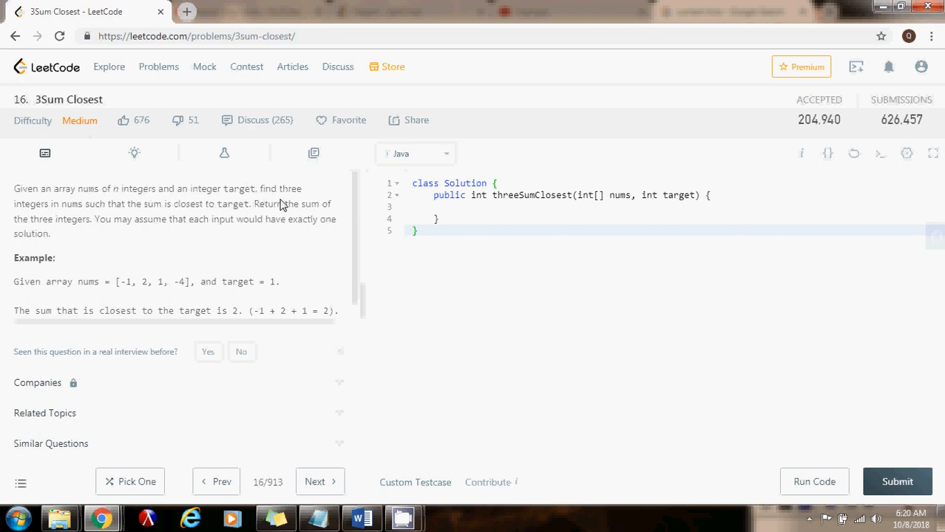
{"action": "mouse_move", "coordinate": [55, 213]}
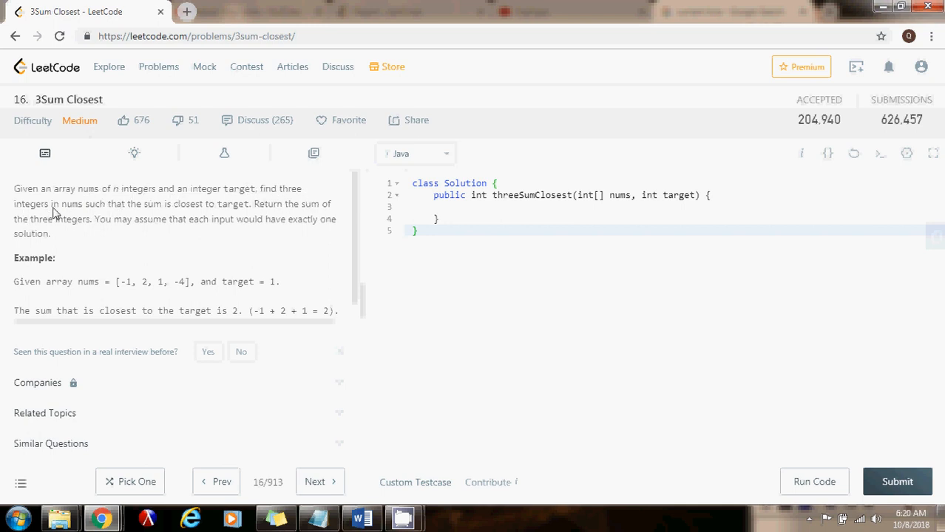
{"action": "mouse_move", "coordinate": [244, 210]}
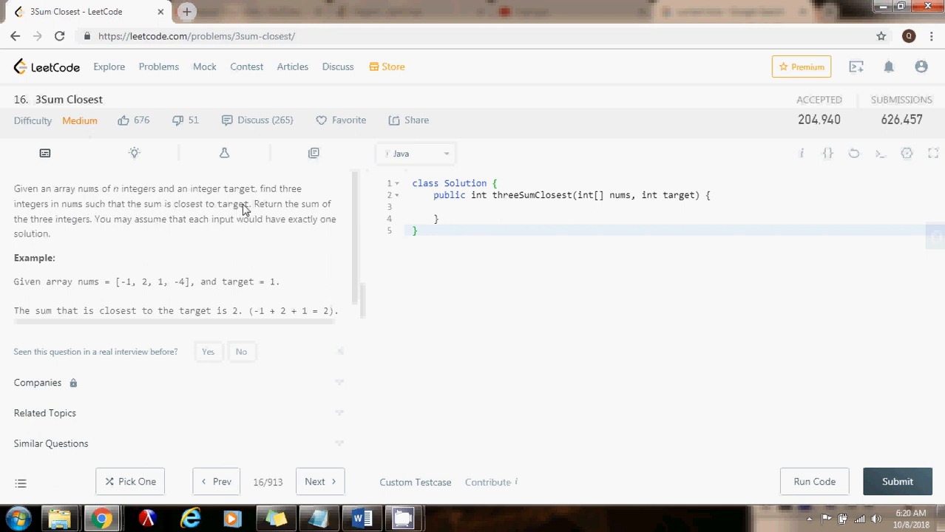
{"action": "mouse_move", "coordinate": [79, 228]}
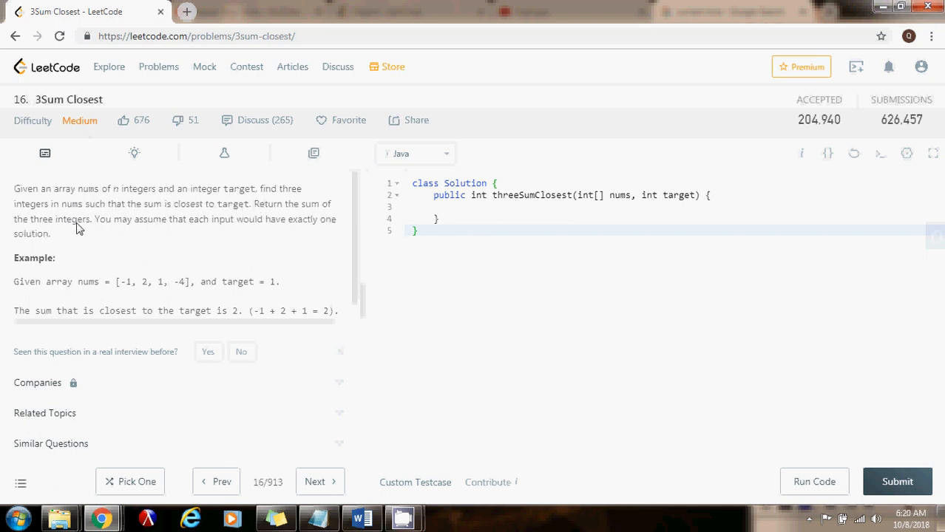
{"action": "mouse_move", "coordinate": [226, 223]}
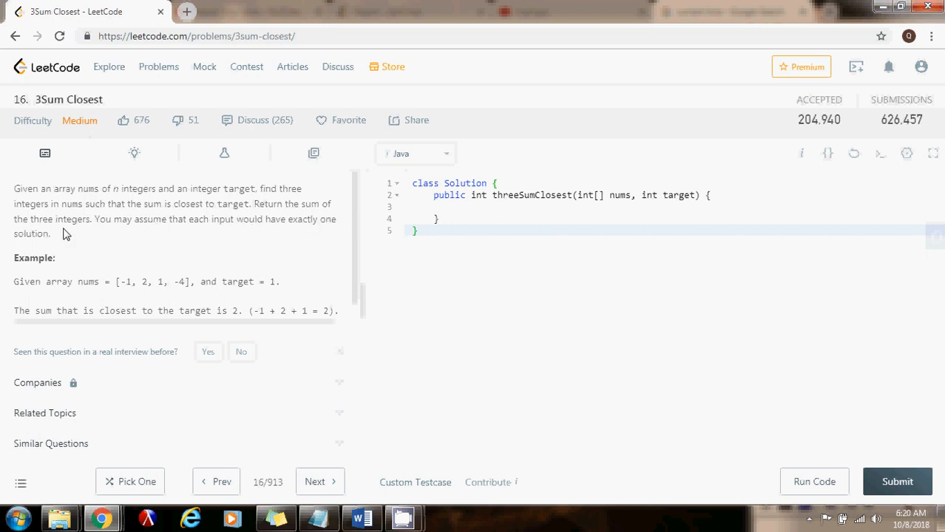
{"action": "mouse_move", "coordinate": [76, 288]}
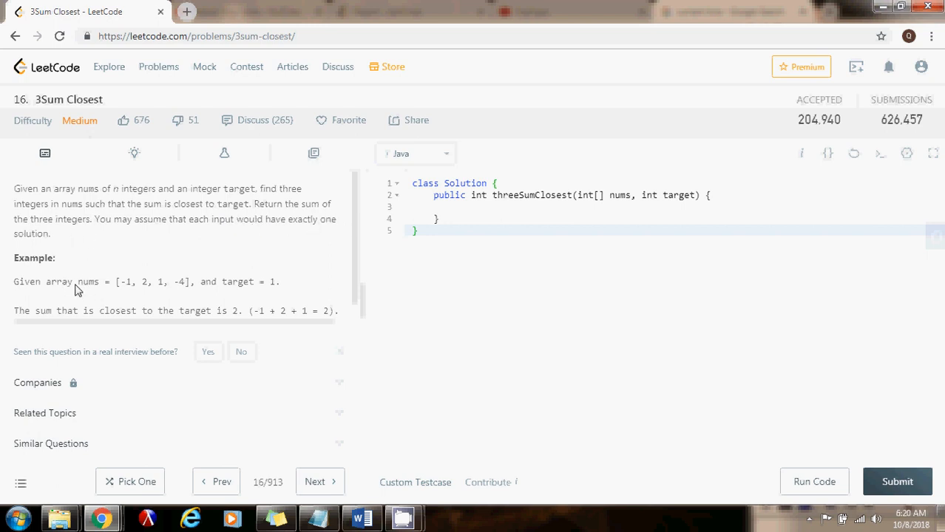
Highlight the example's target, sum 2, the exactly-one-solution guarantee, and the nums array
{"action": "left_click_drag", "start_coordinate": [115, 282], "coordinate": [170, 281]}
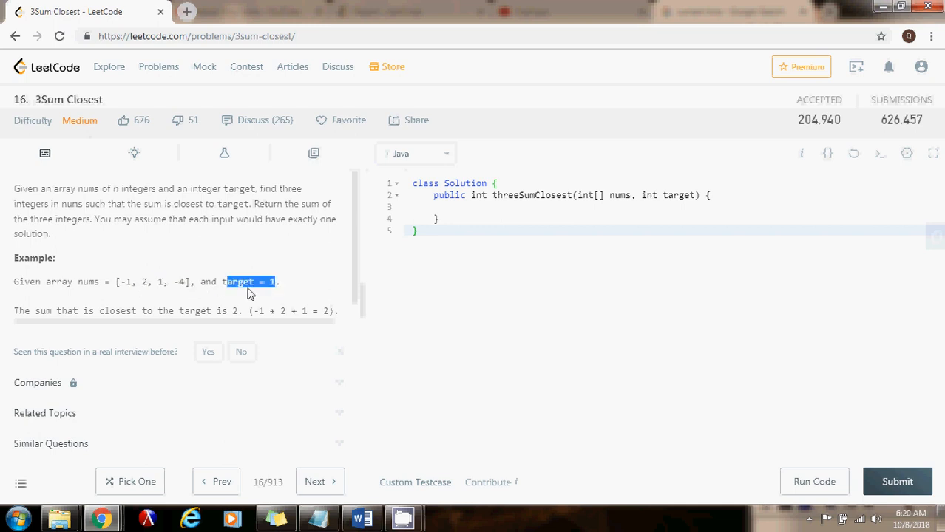
{"action": "scroll", "scroll_direction": "down", "scroll_amount": 3}
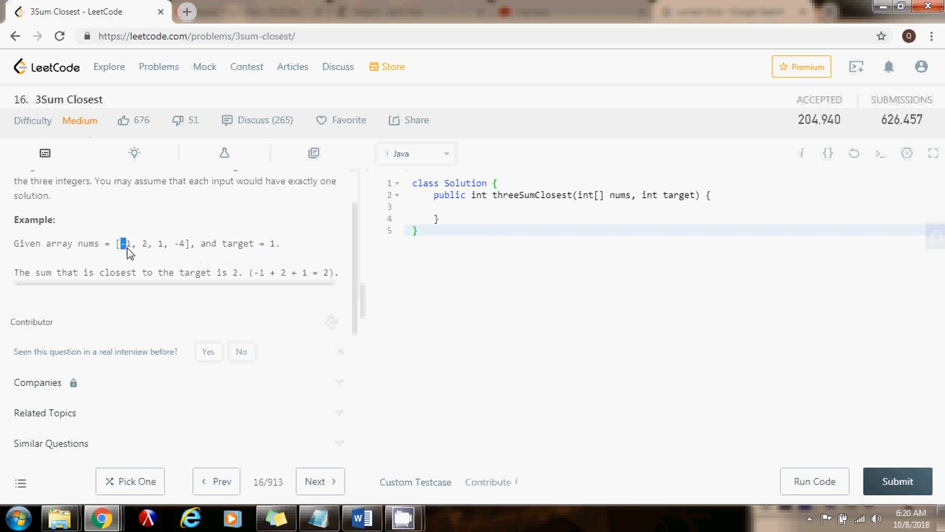
{"action": "left_click_drag", "start_coordinate": [122, 243], "coordinate": [185, 243]}
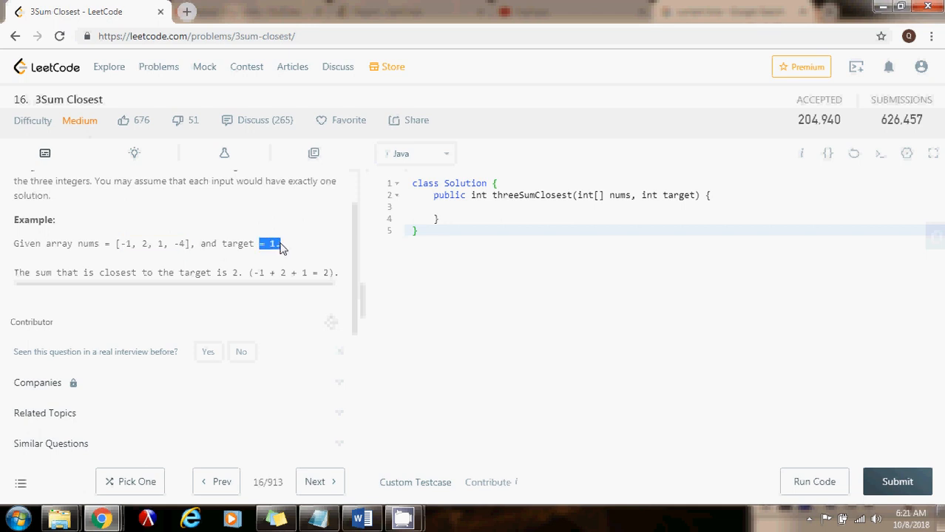
{"action": "left_click", "coordinate": [282, 247]}
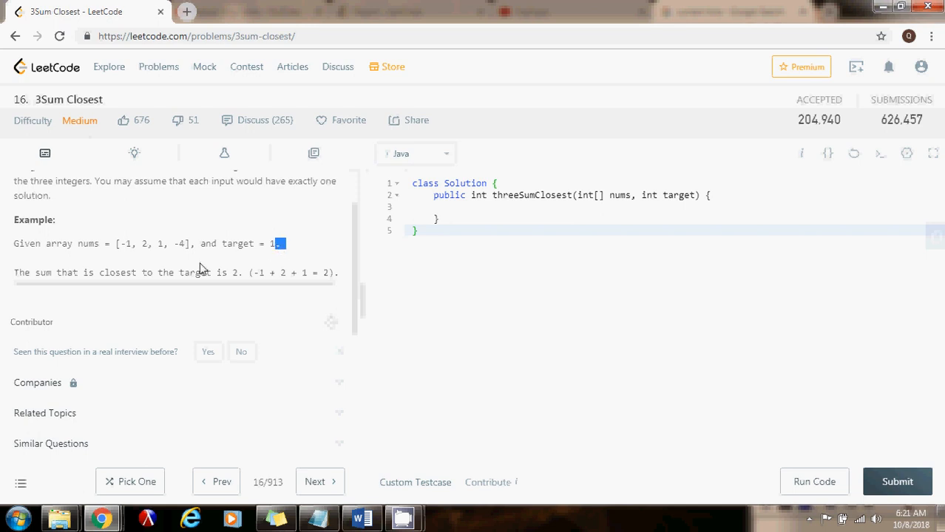
{"action": "mouse_move", "coordinate": [32, 294]}
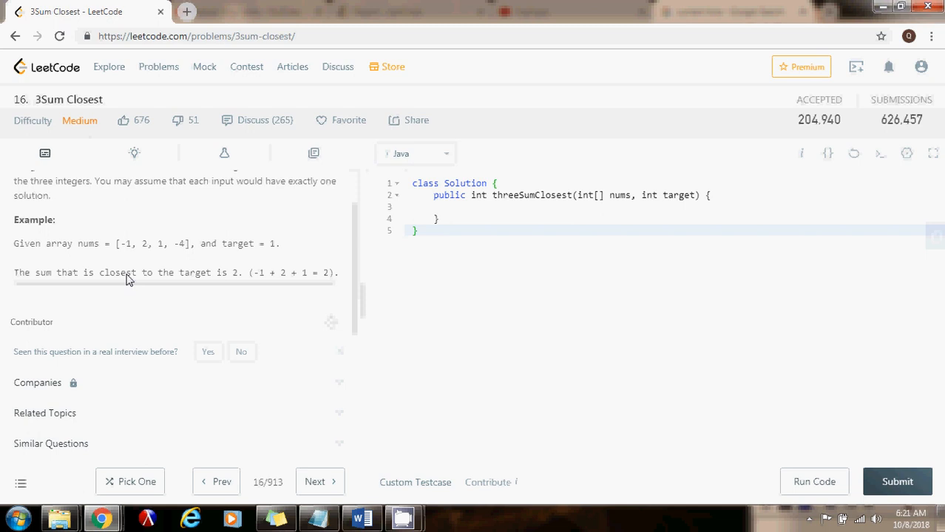
{"action": "mouse_move", "coordinate": [248, 280]}
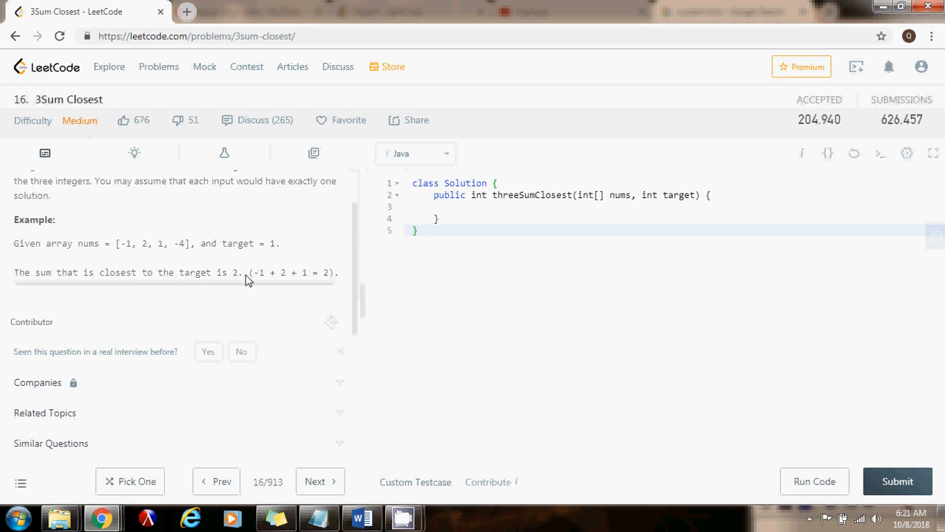
{"action": "mouse_move", "coordinate": [125, 254]}
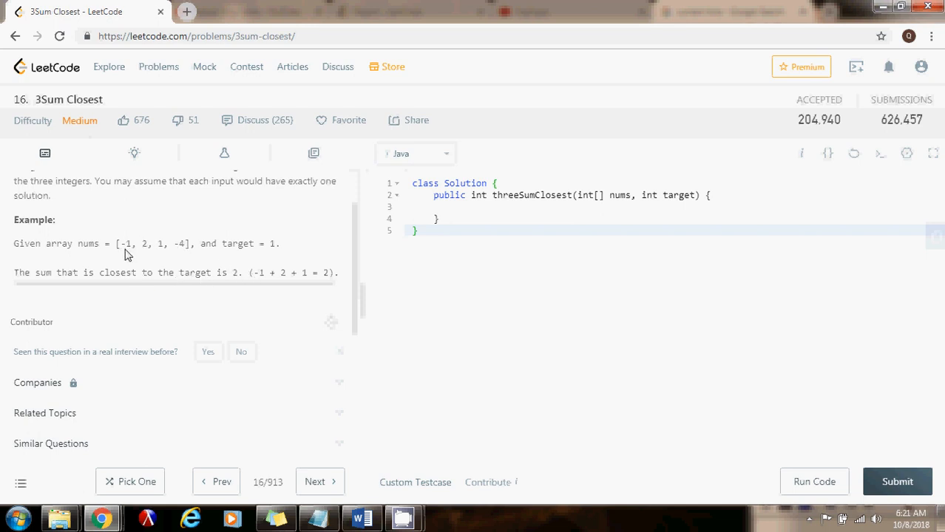
{"action": "mouse_move", "coordinate": [253, 281]}
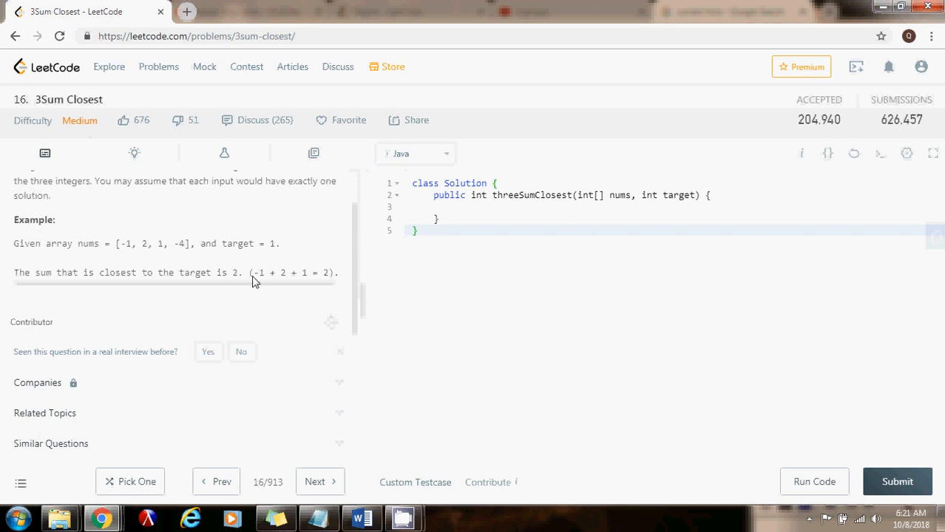
{"action": "mouse_move", "coordinate": [290, 281]}
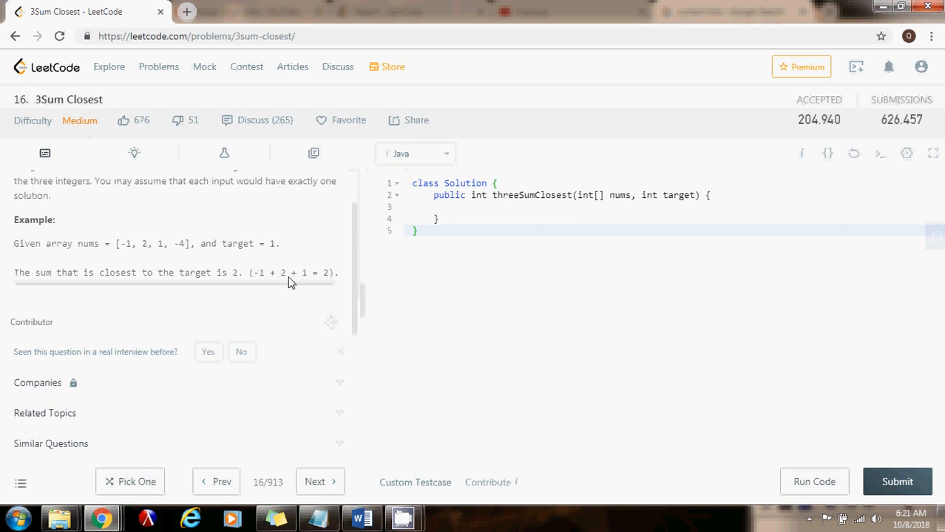
{"action": "double_click", "coordinate": [322, 272]}
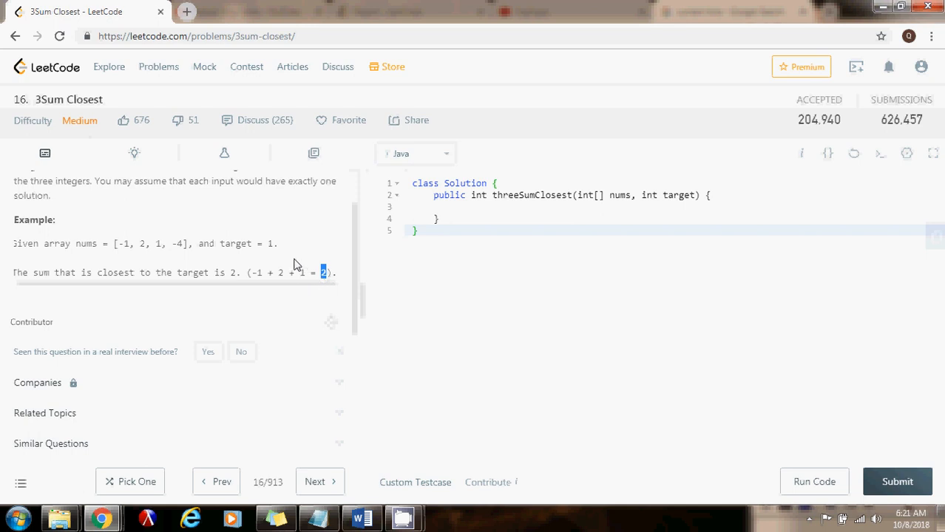
{"action": "left_click_drag", "start_coordinate": [136, 243], "coordinate": [189, 243]}
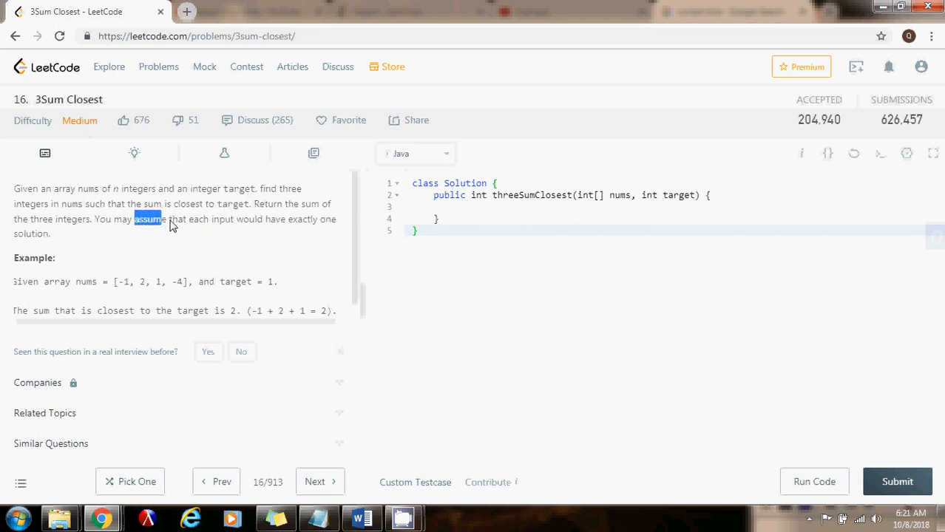
{"action": "left_click_drag", "start_coordinate": [135, 219], "coordinate": [336, 219]}
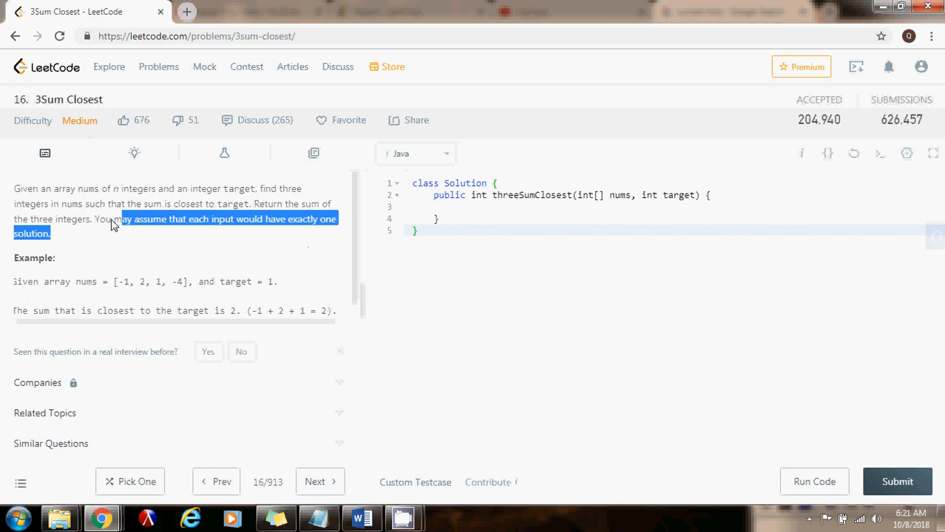
{"action": "left_click", "coordinate": [142, 246]}
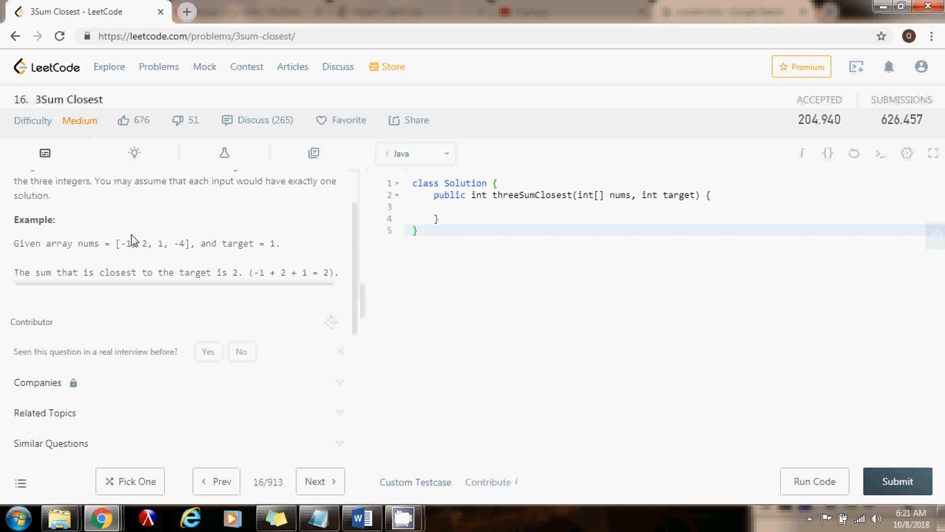
{"action": "mouse_move", "coordinate": [127, 247]}
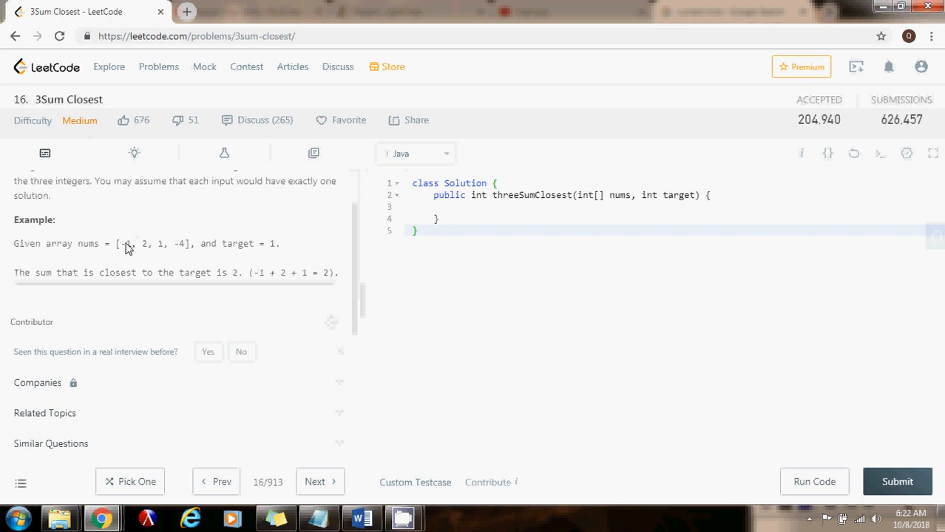
{"action": "double_click", "coordinate": [180, 243]}
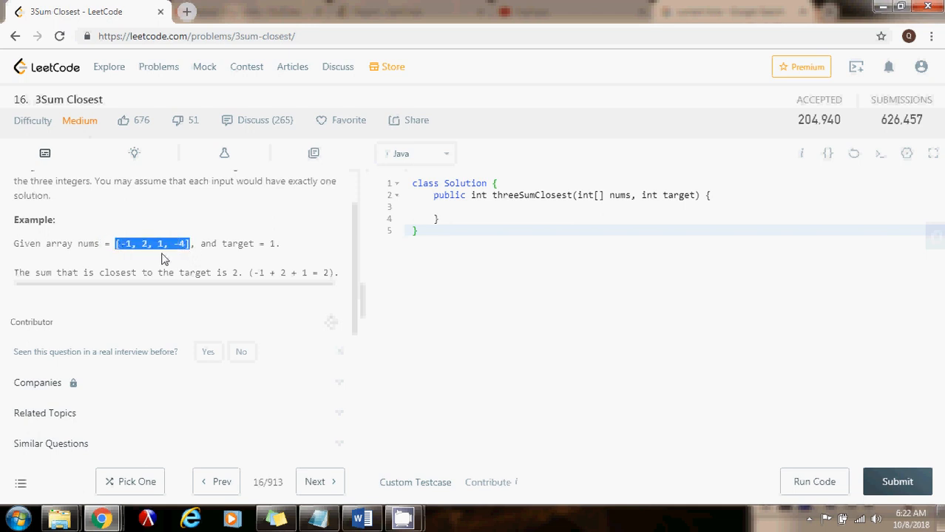
{"action": "left_click", "coordinate": [189, 247]}
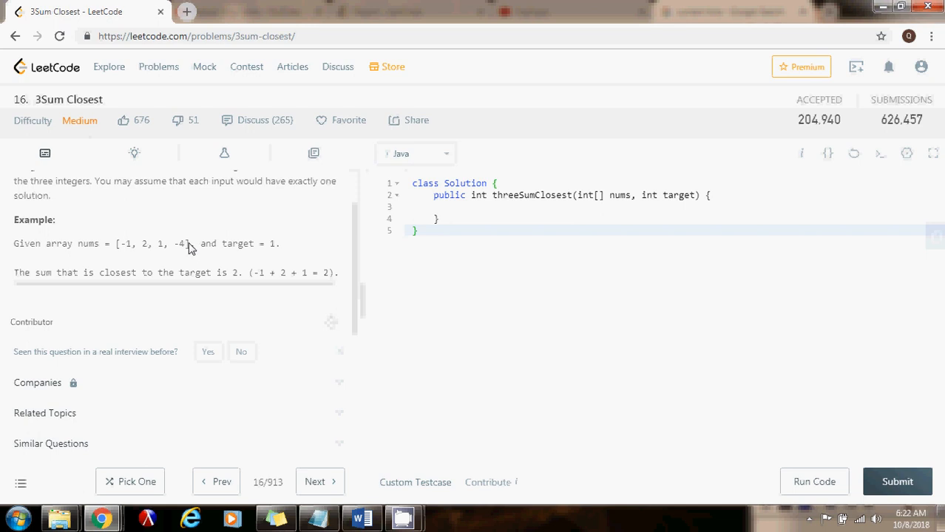
{"action": "left_click_drag", "start_coordinate": [116, 243], "coordinate": [189, 243]}
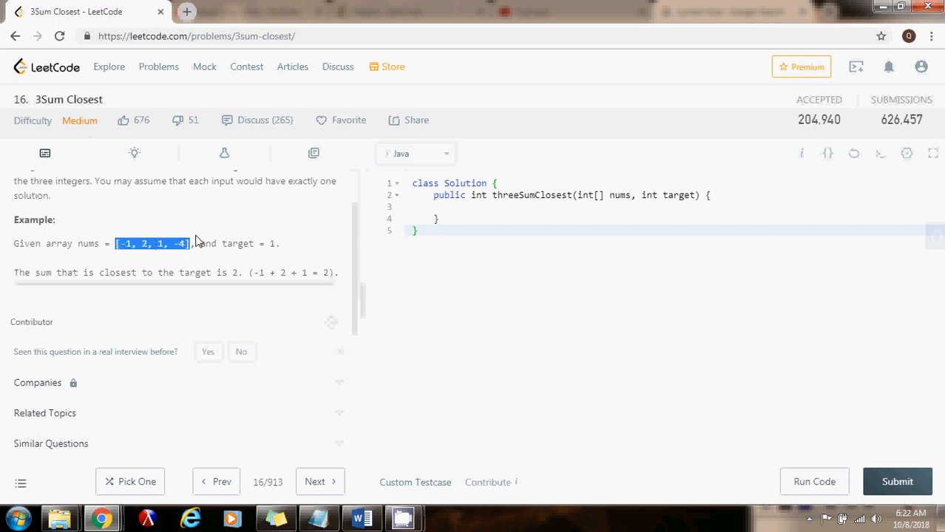
{"action": "mouse_move", "coordinate": [197, 245]}
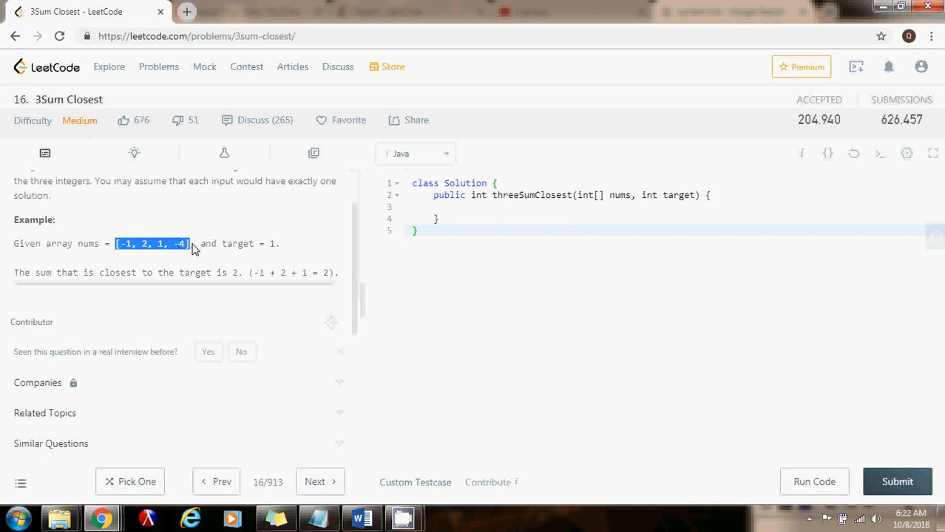
{"action": "mouse_move", "coordinate": [198, 248]}
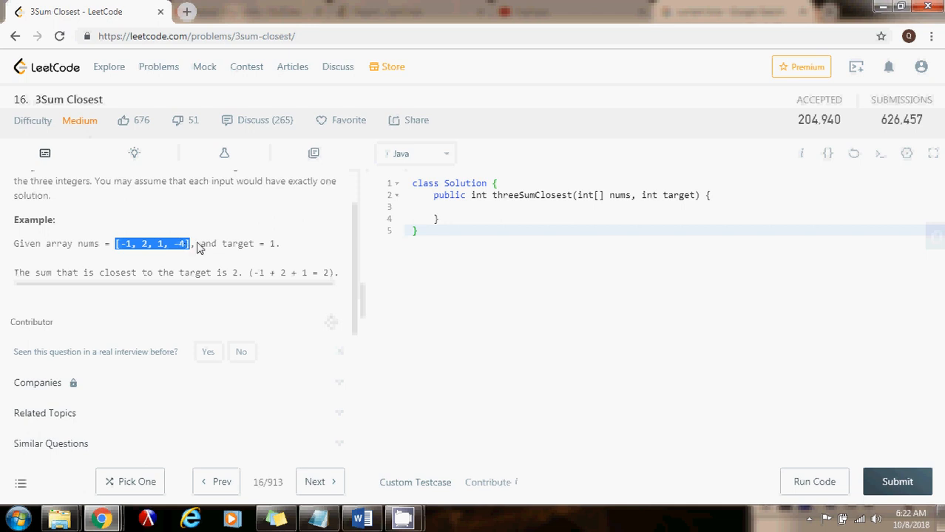
{"action": "mouse_move", "coordinate": [194, 246]}
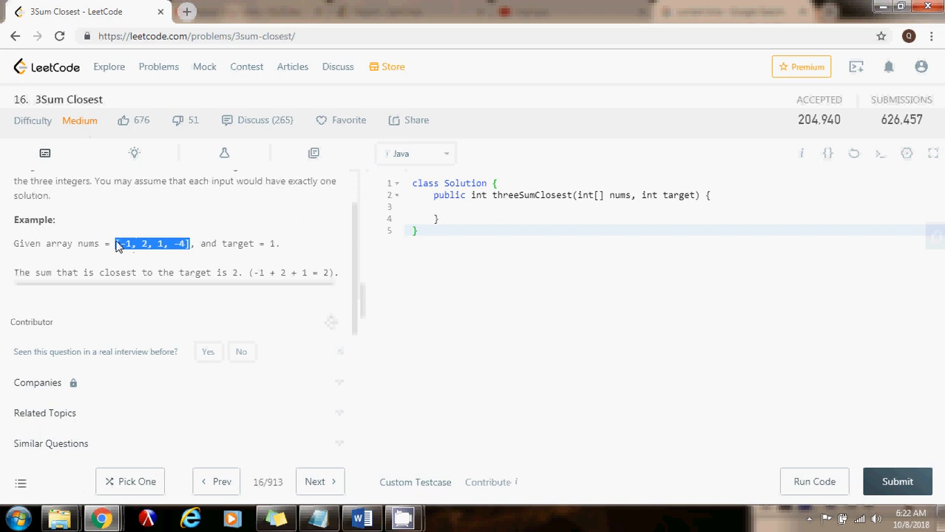
{"action": "left_click", "coordinate": [202, 244]}
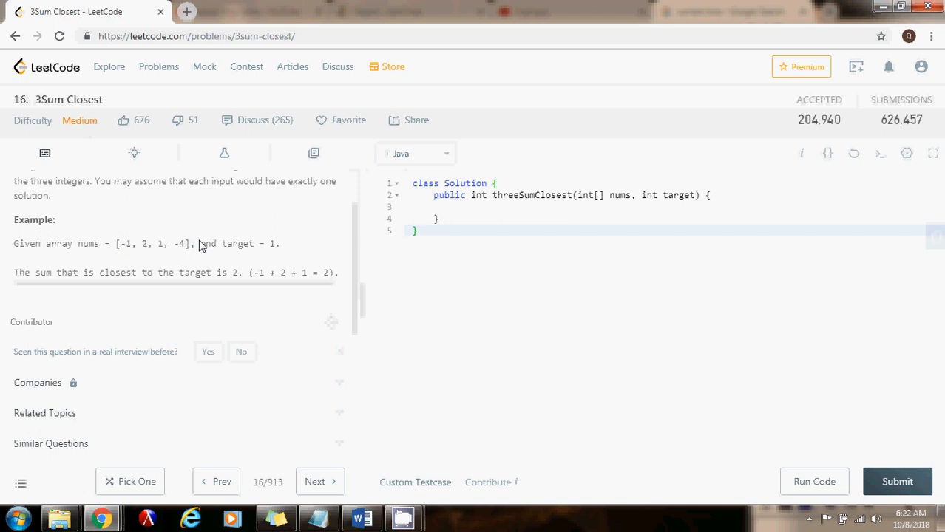
{"action": "left_click_drag", "start_coordinate": [114, 243], "coordinate": [216, 243]}
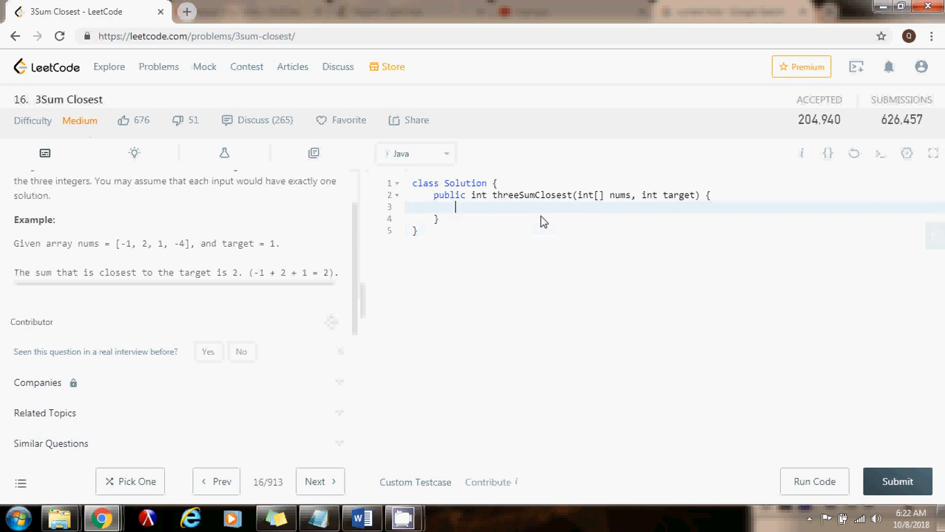
Add if (nums == null || nums.length == 0) throwing IllegalArgumentException("Invalid input!")
{"action": "type", "text": "if (nums)"}
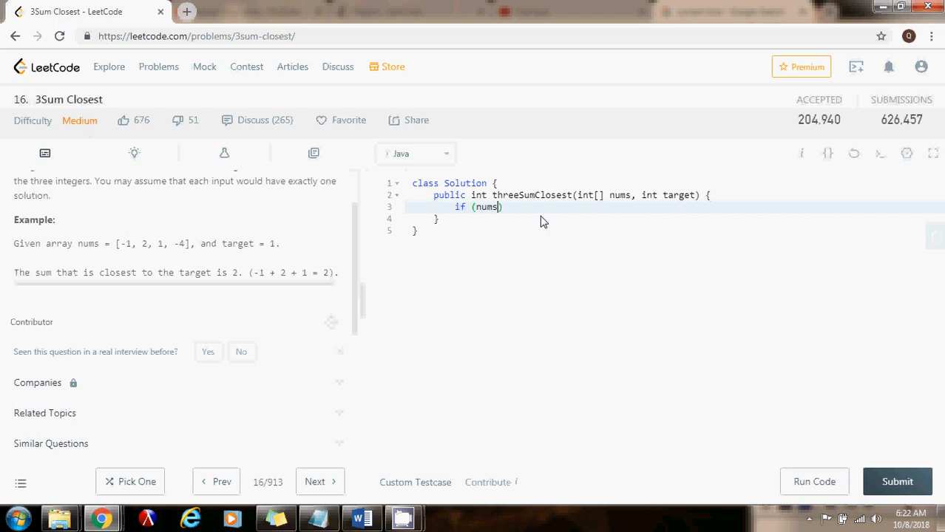
{"action": "type", "text": "== null || nums.el"}
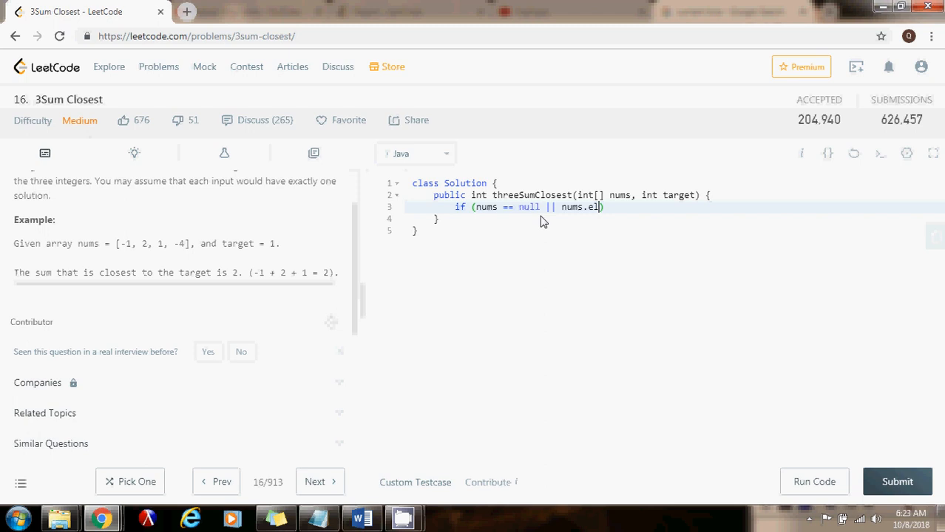
{"action": "key", "text": "Backspace"}
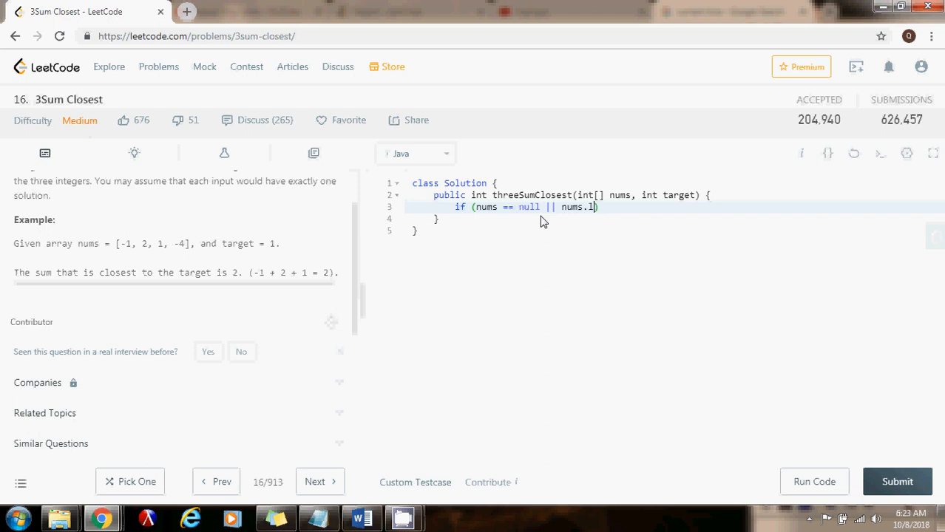
{"action": "type", "text": "ength == 0"}
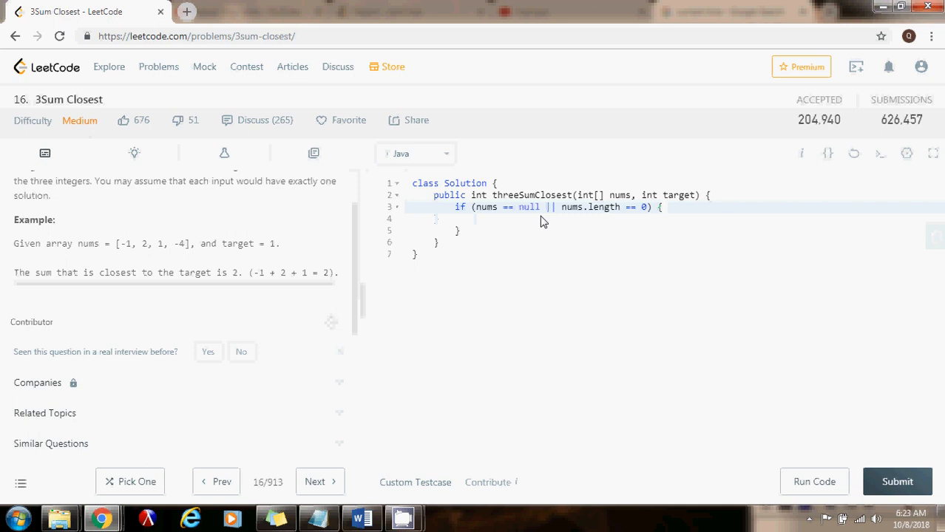
{"action": "type", "text": "throw"}
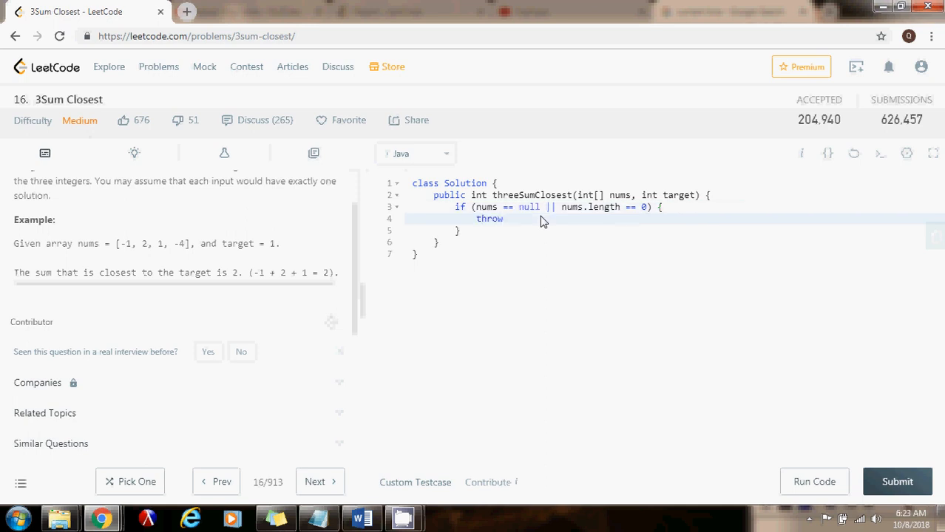
{"action": "type", "text": "new IllegalARgu"}
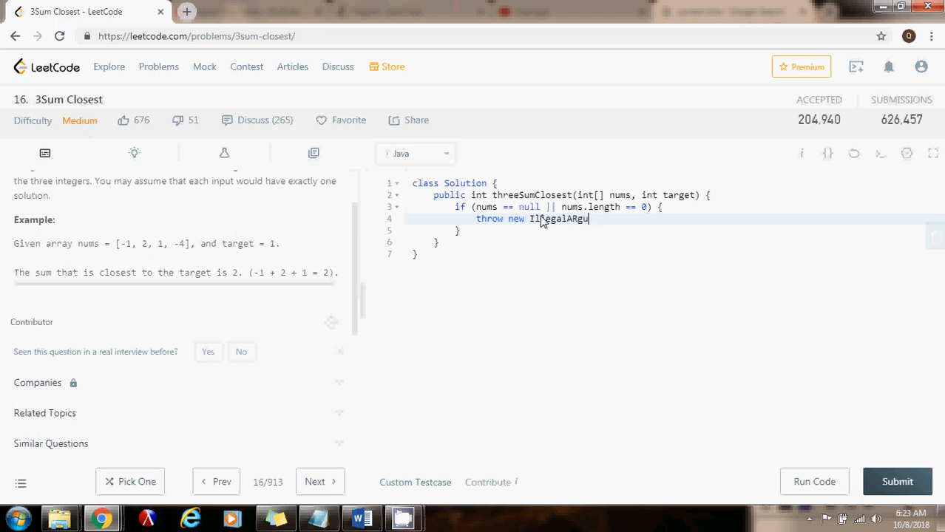
{"action": "type", "text": "men"}
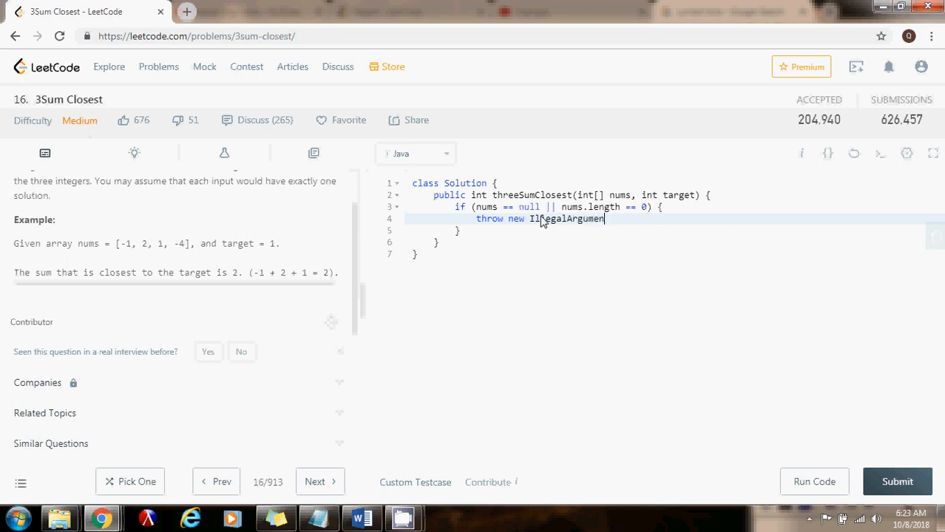
{"action": "type", "text": "tException(\"Invalid input!\");"}
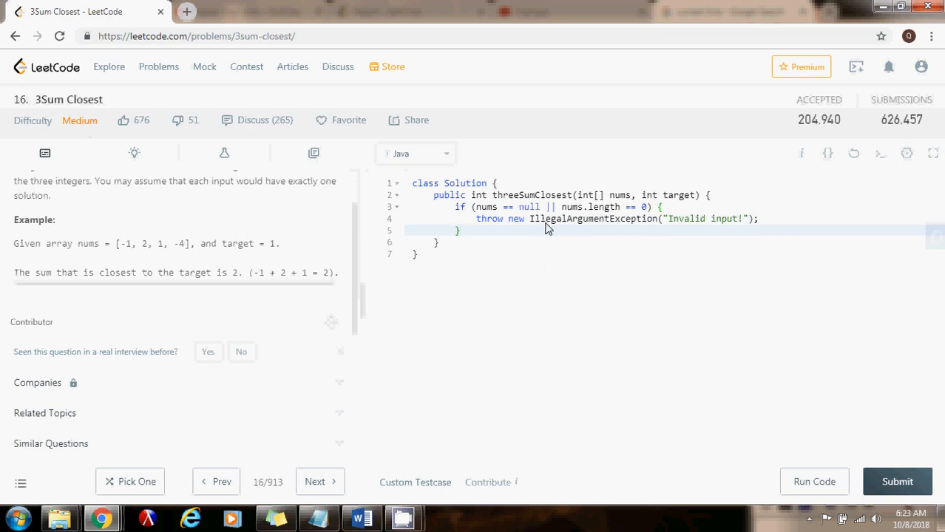
Sort the input array with Arrays.sort(nums);
{"action": "type", "text": "A"}
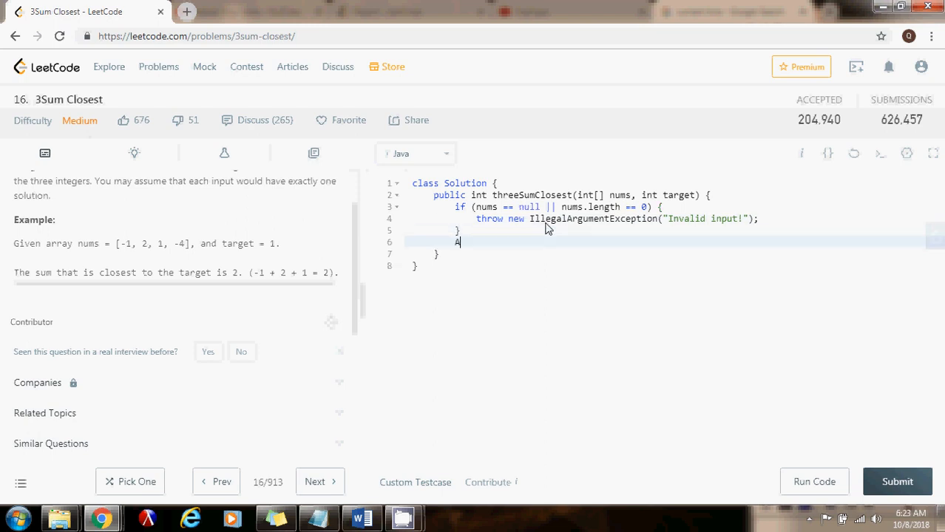
{"action": "type", "text": "rrays.sort(nu"}
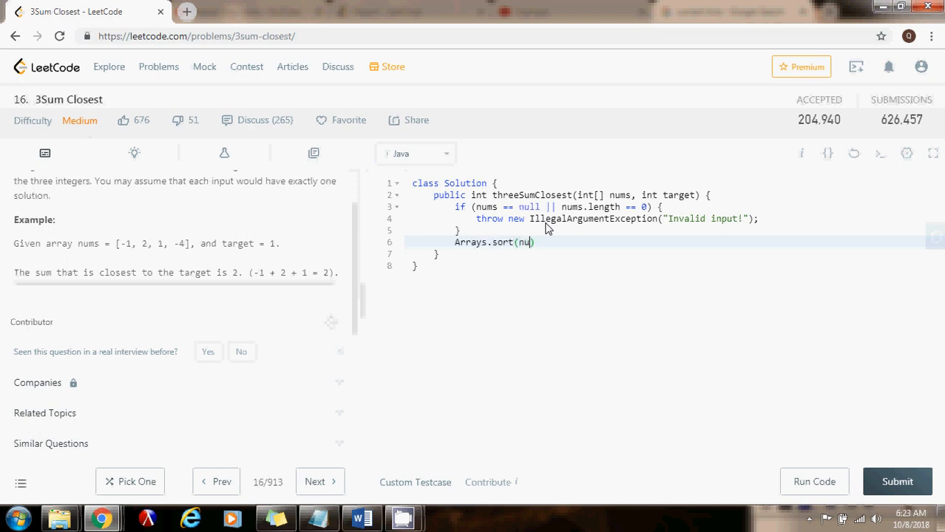
{"action": "type", "text": "ms);"}
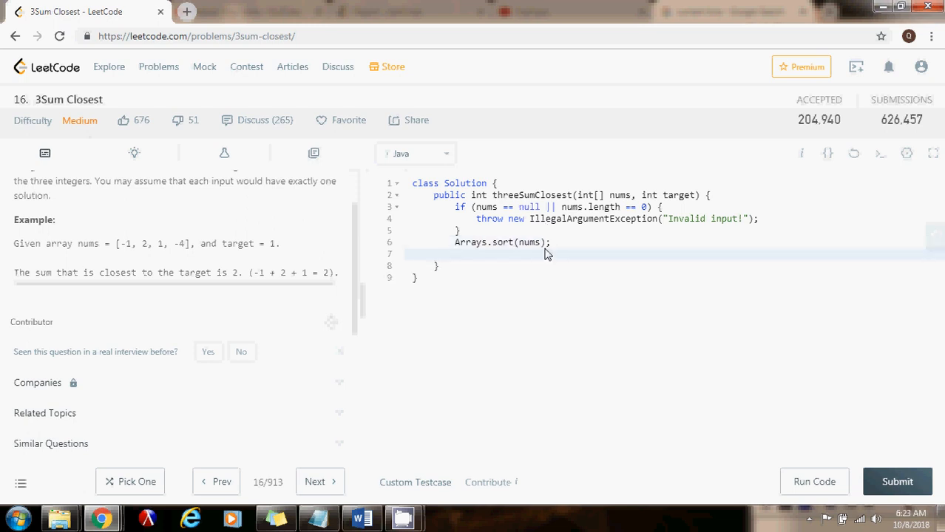
Initialize int closest = nums[0] + nums[1] + nums[2]; on its own line
{"action": "left_click", "coordinate": [457, 253]}
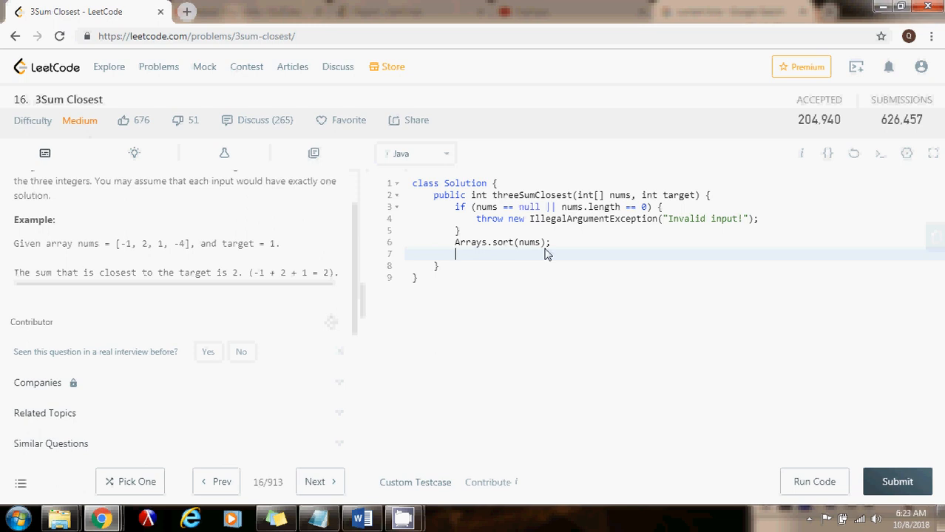
{"action": "type", "text": "int"}
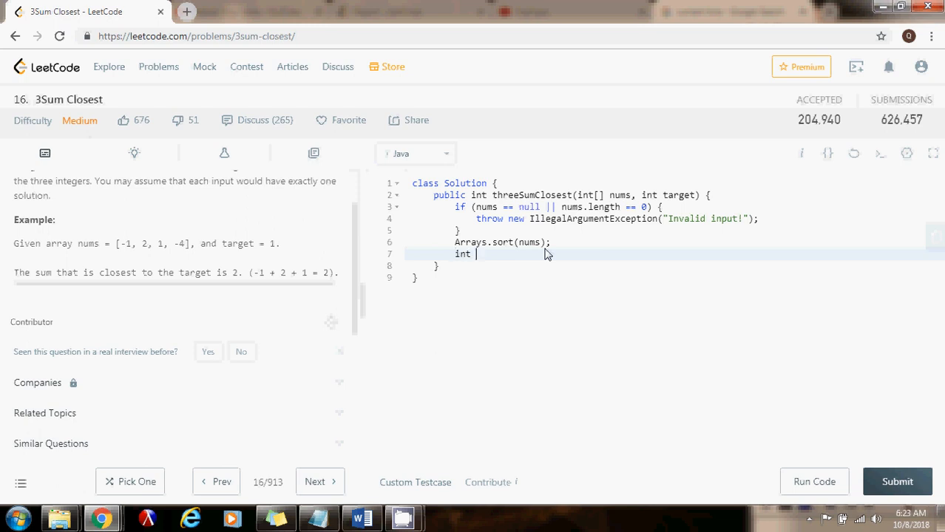
{"action": "type", "text": "closest ="}
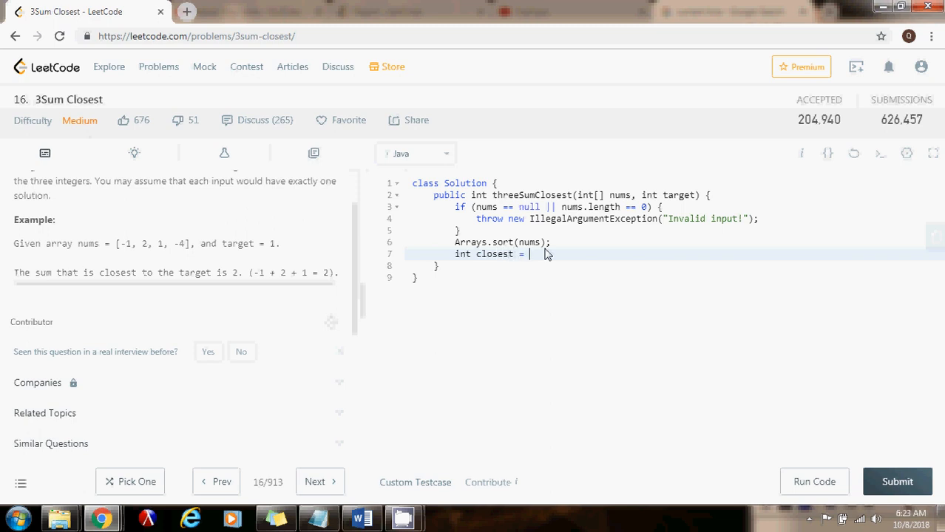
{"action": "type", "text": "num"}
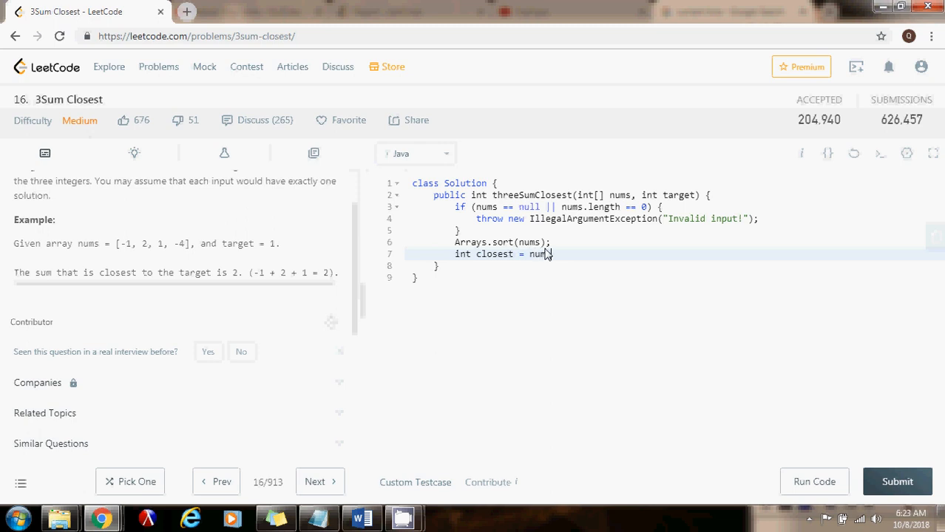
{"action": "type", "text": "[0] + nums[1] +"}
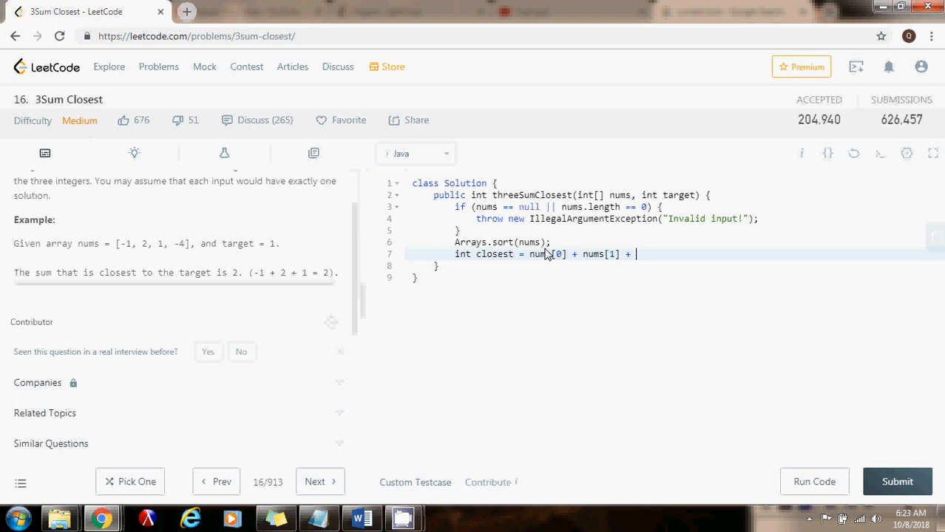
{"action": "type", "text": "nums[2];"}
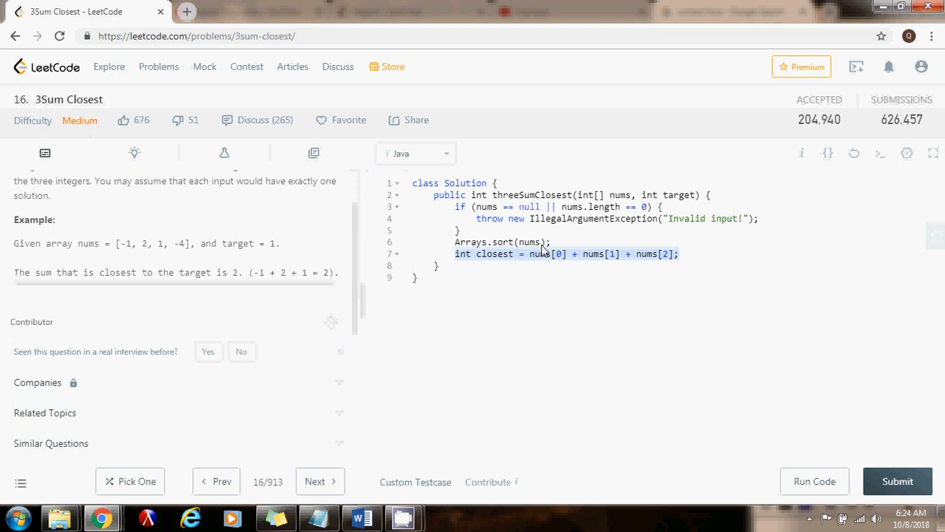
{"action": "mouse_move", "coordinate": [699, 263]}
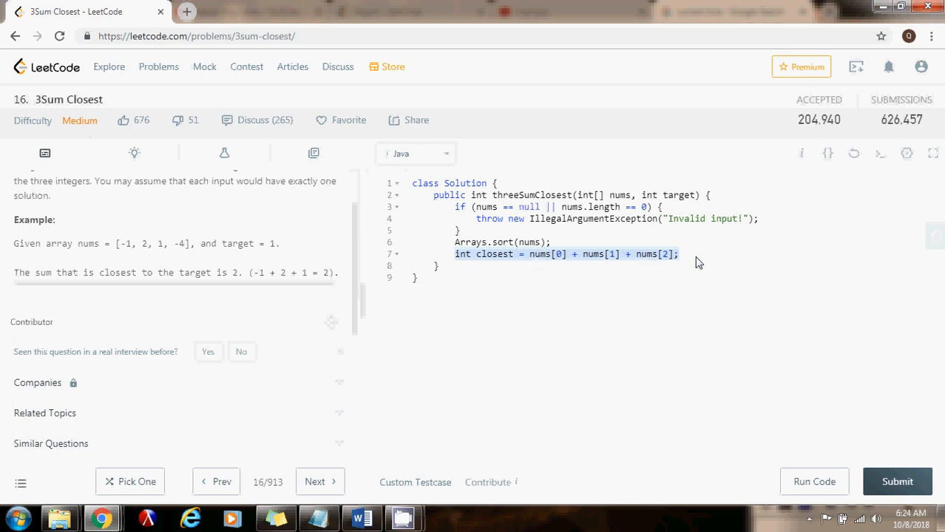
{"action": "left_click", "coordinate": [693, 255]}
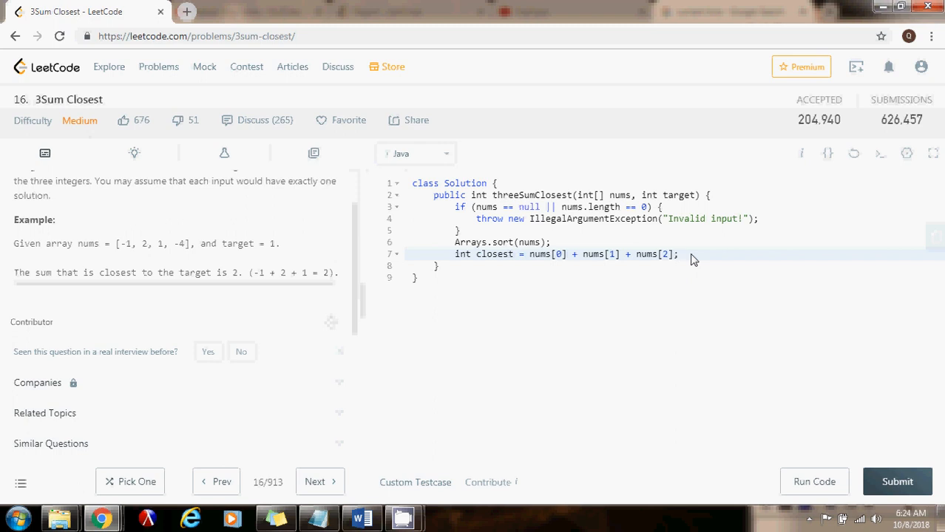
{"action": "left_click", "coordinate": [680, 254]}
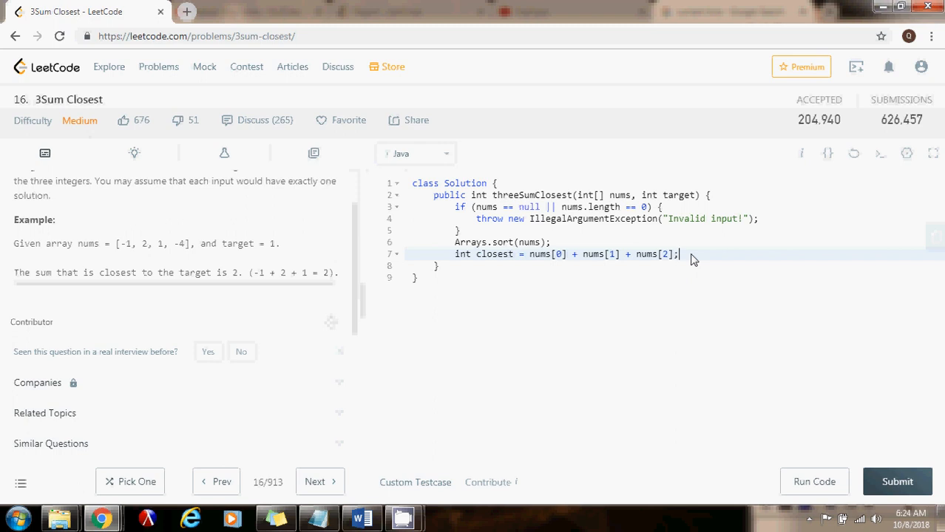
{"action": "key", "text": "Enter"}
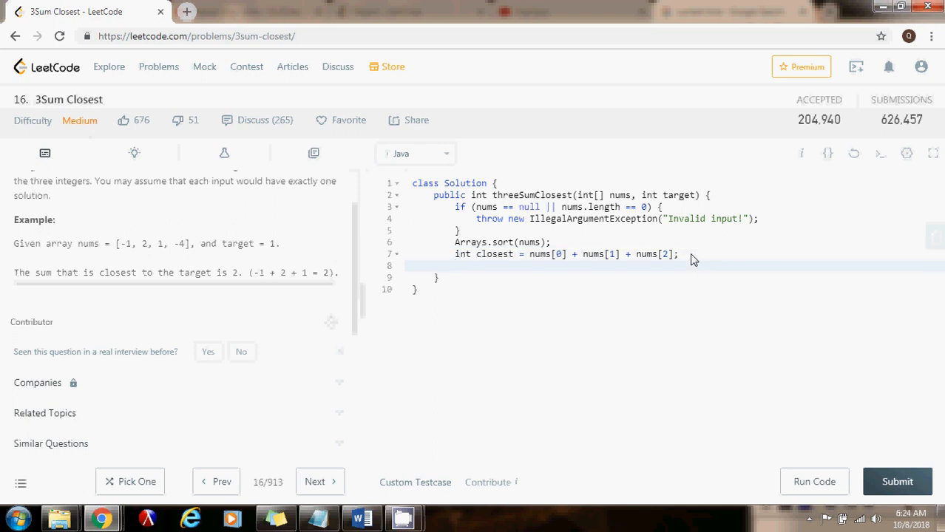
Write the for (int i = 0; ...; ++i) loop header over nums
{"action": "type", "text": "for (int"}
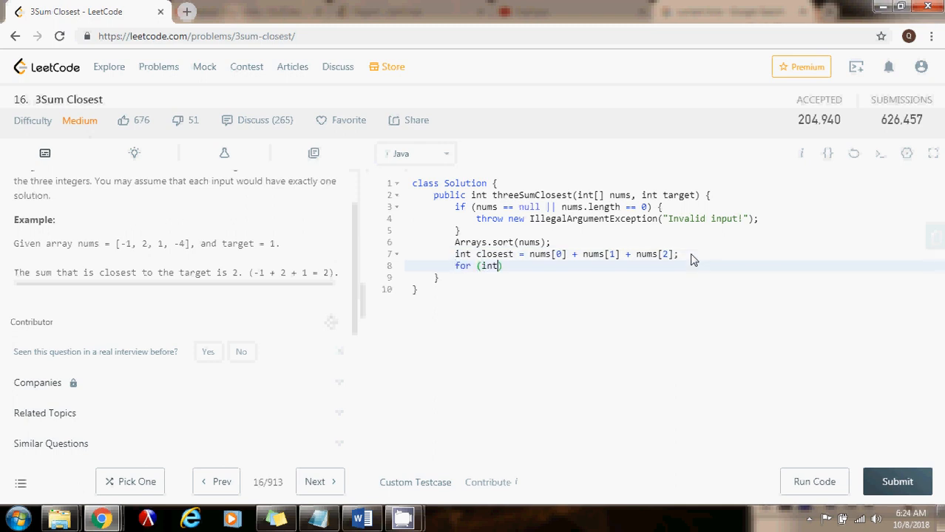
{"action": "type", "text": "i = 0; i < nums.length"}
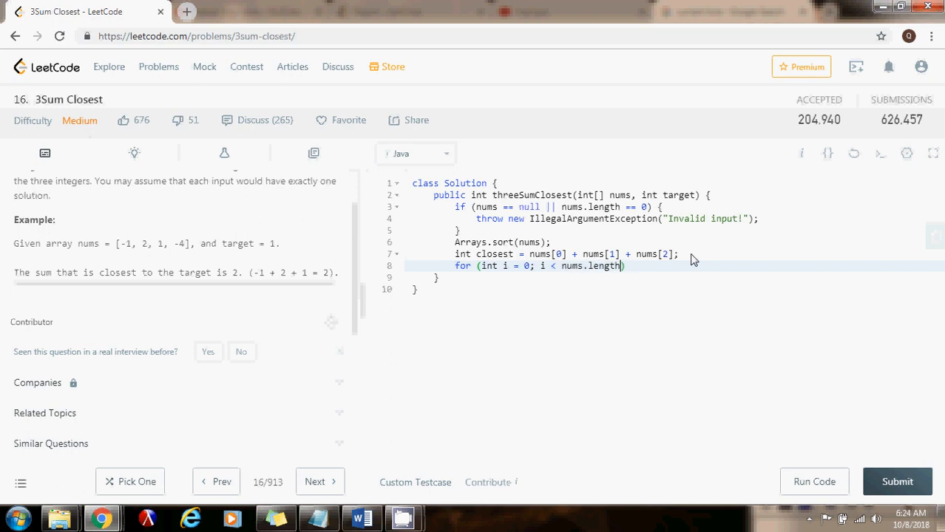
{"action": "type", "text": "; ++i"}
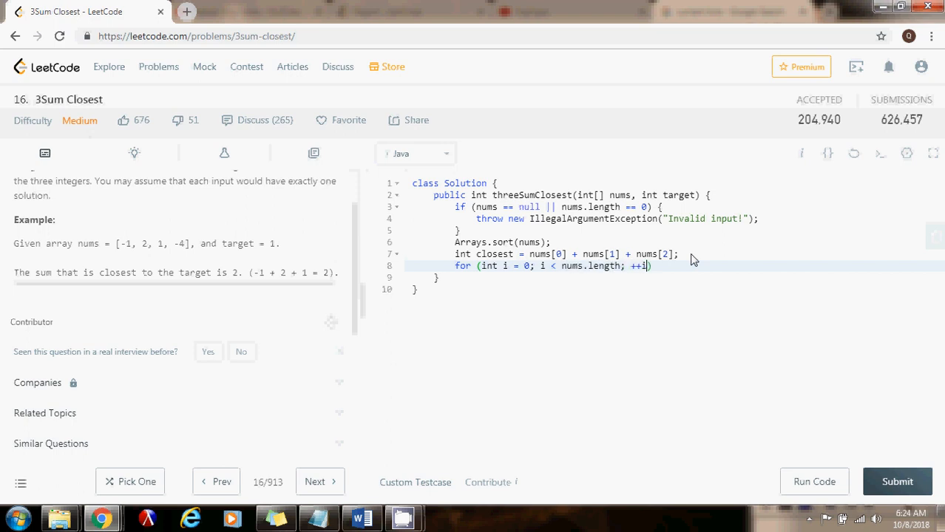
{"action": "type", "text": "{}"}
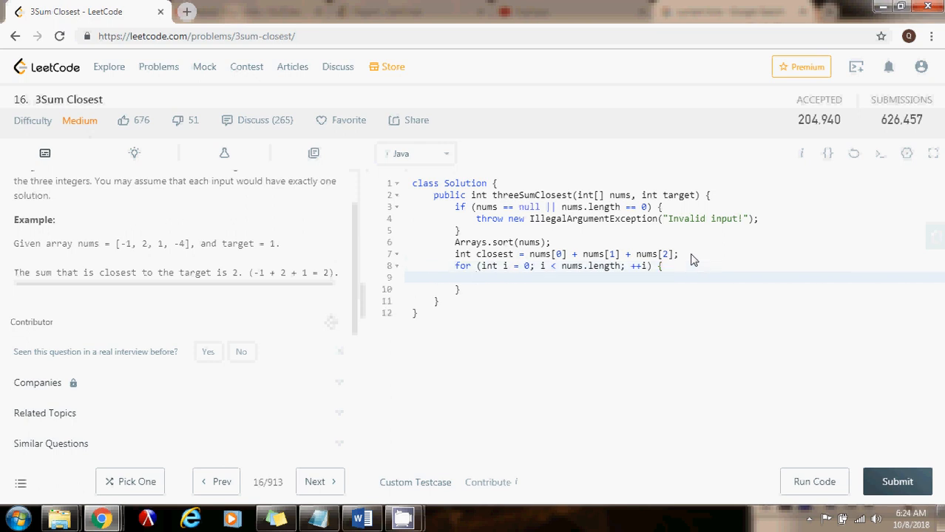
Declare int left = i + 1; and int right = nums.length -1; inside the loop
{"action": "type", "text": "int left ="}
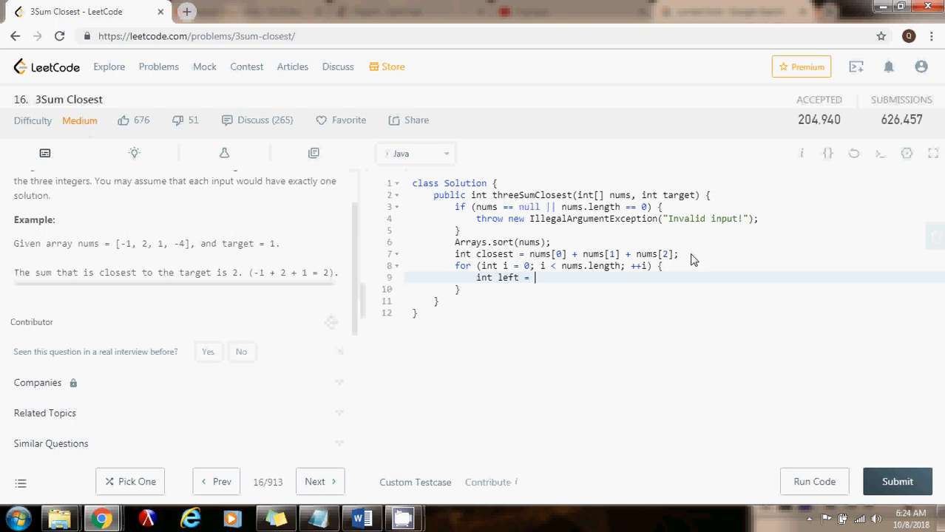
{"action": "type", "text": "i + 1;"}
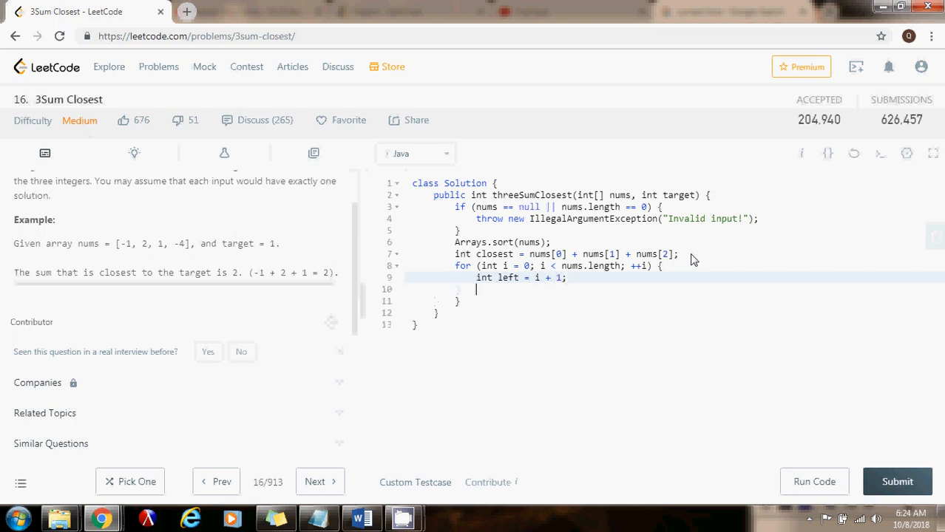
{"action": "type", "text": "int r"}
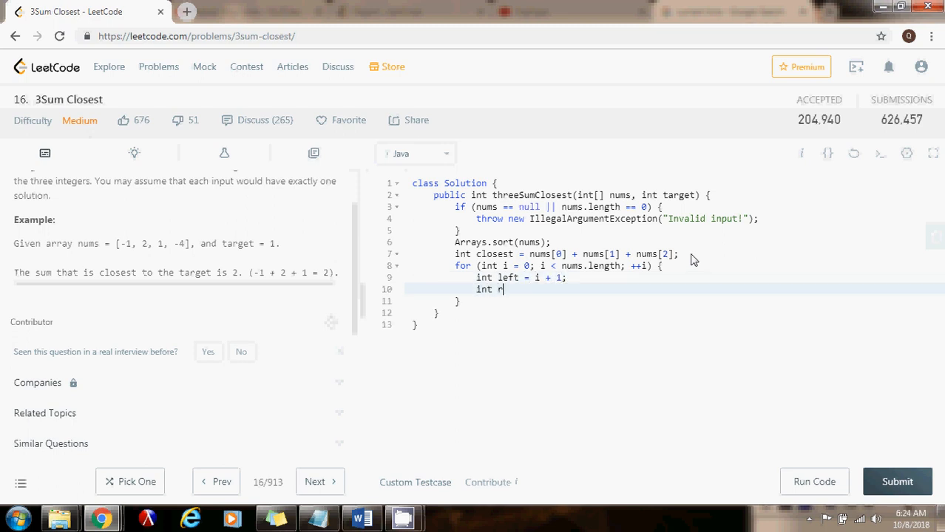
{"action": "type", "text": "ight ="}
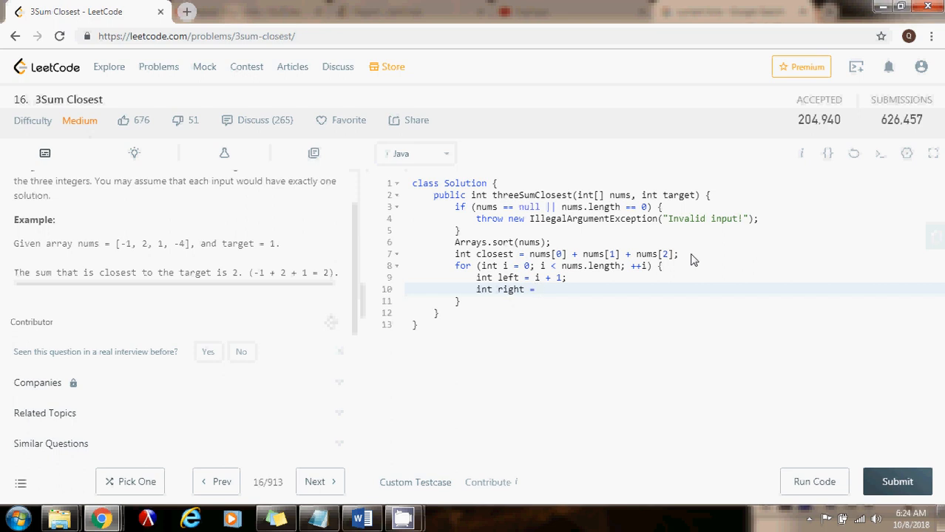
{"action": "type", "text": "nums.length"}
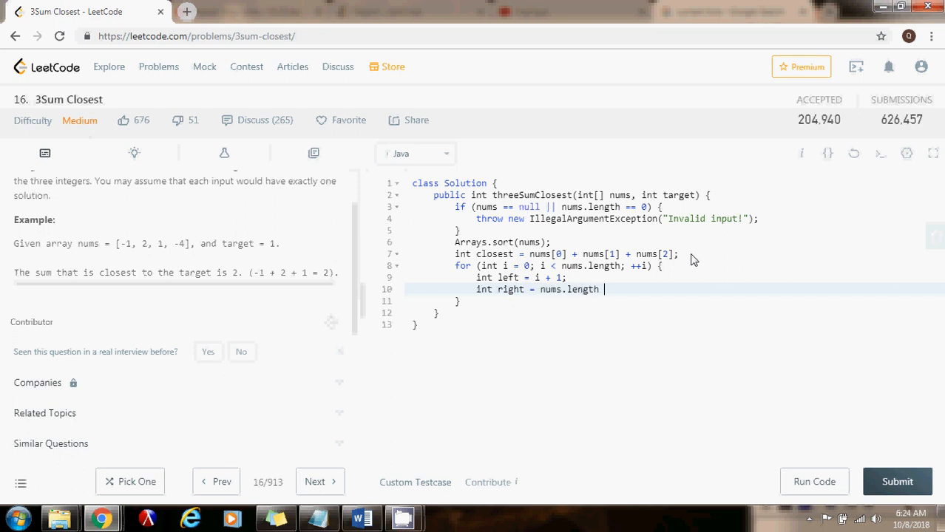
{"action": "type", "text": "-1;"}
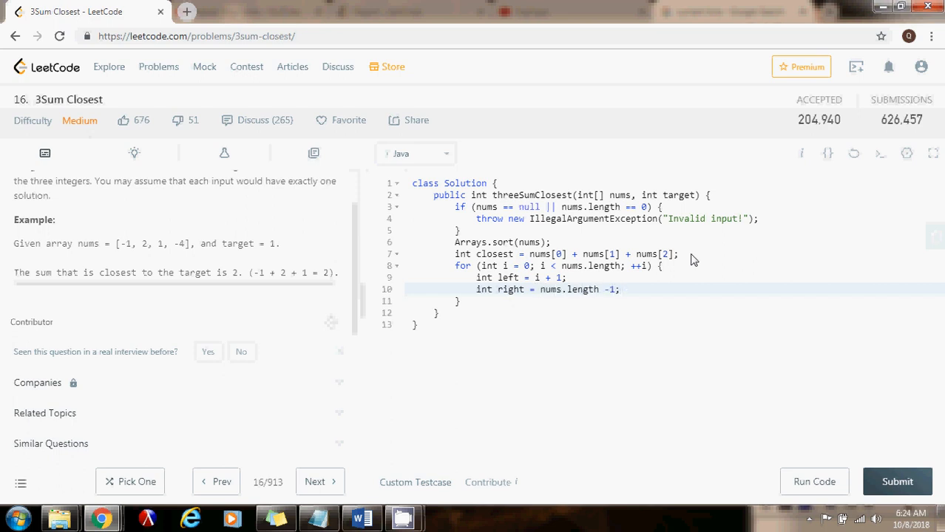
{"action": "key", "text": "Enter"}
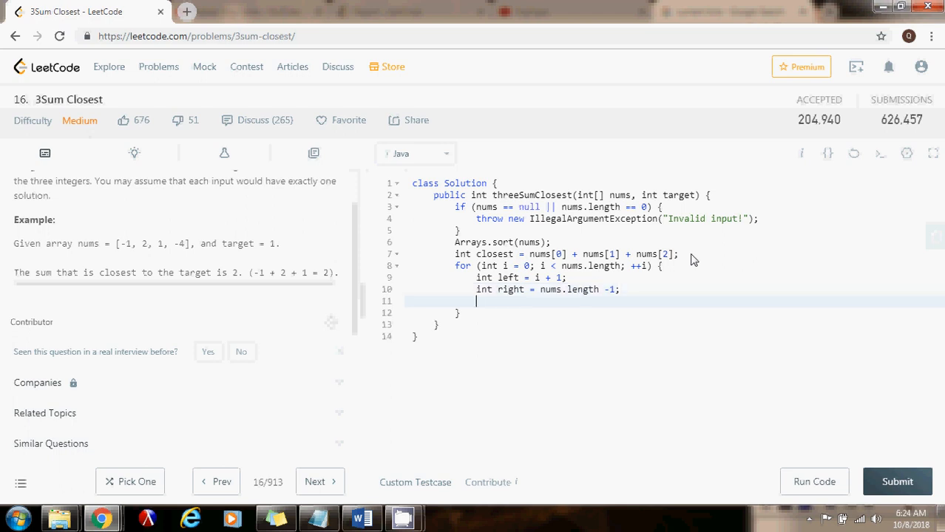
Open a while (left < right) loop computing int sum = nums[i] + nums[left] + nums[right];
{"action": "type", "text": "while (left <"}
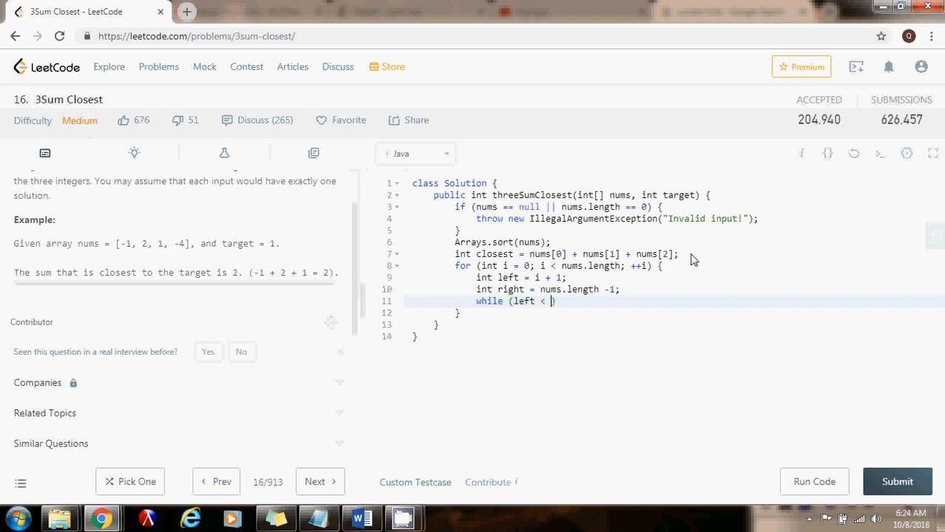
{"action": "type", "text": "right)"}
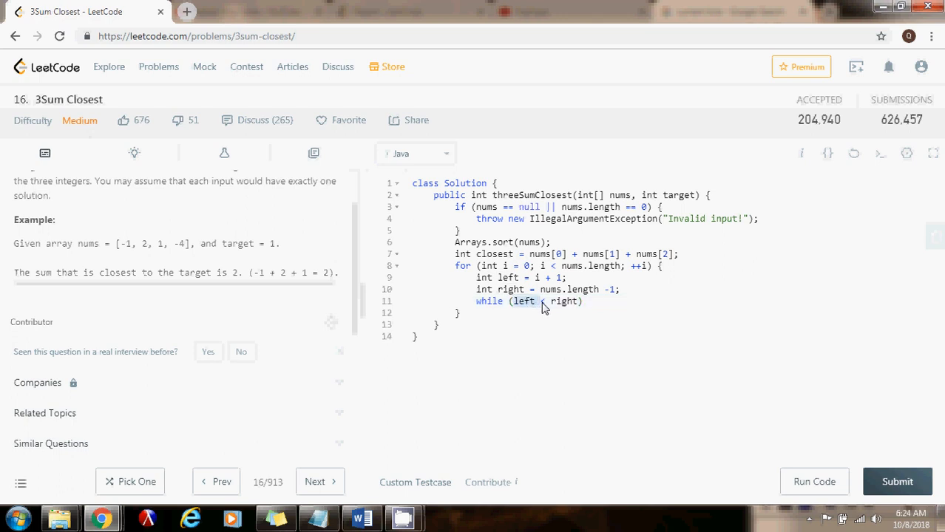
{"action": "type", "text": "<"}
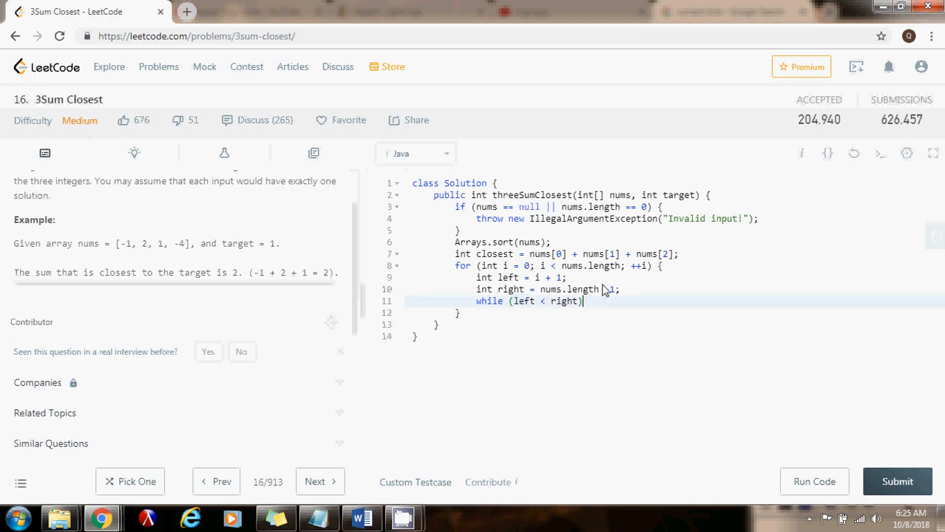
{"action": "type", "text": "{"}
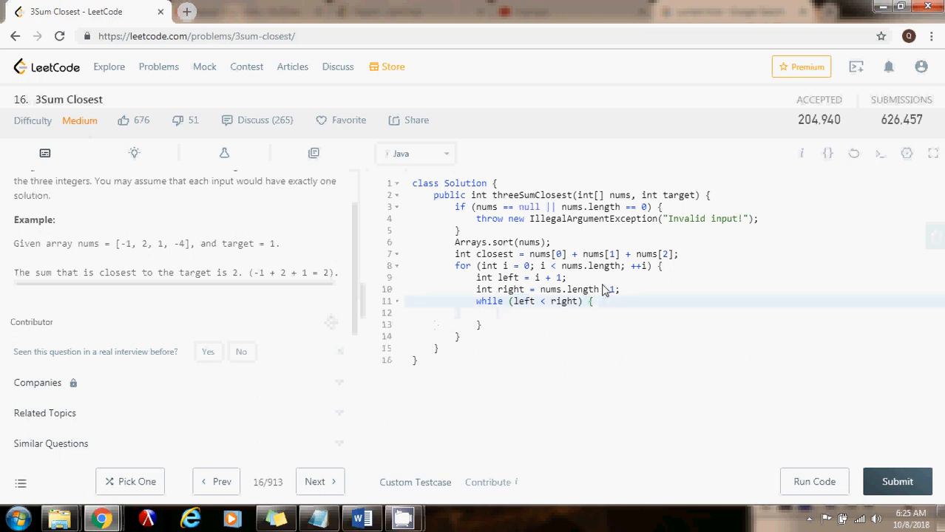
{"action": "type", "text": "int sum = nums"}
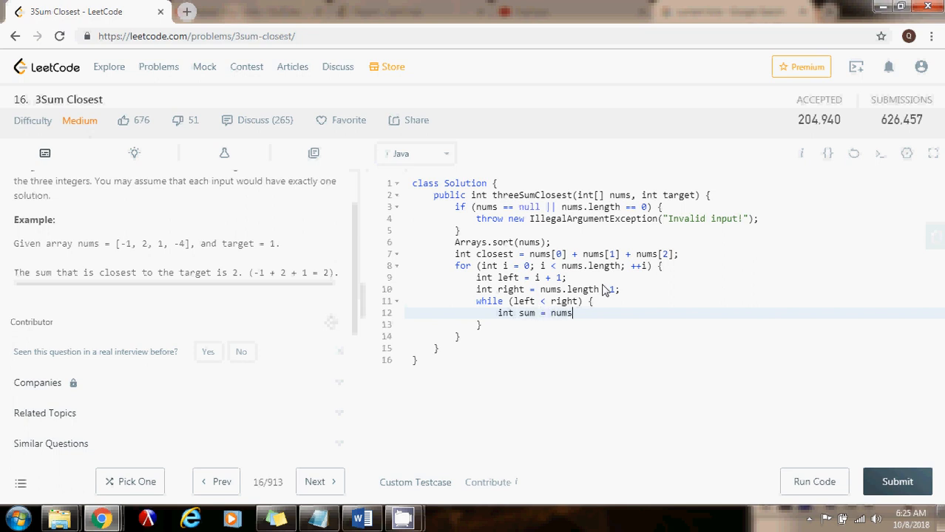
{"action": "type", "text": "[i] +"}
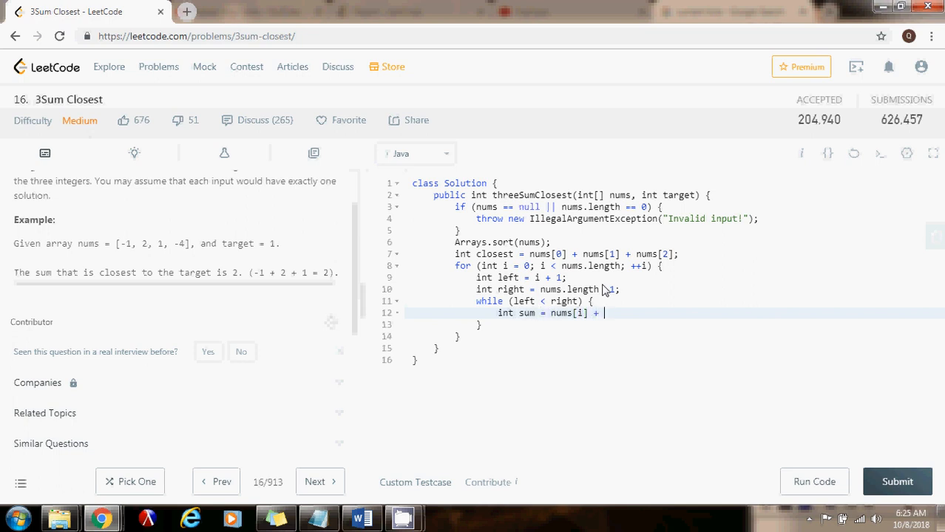
{"action": "type", "text": "nums[left] + nums[right];"}
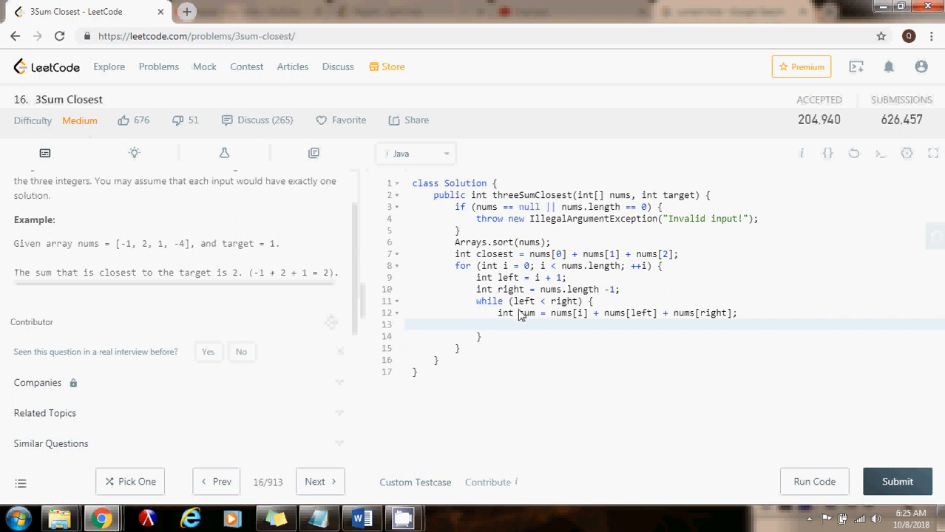
{"action": "double_click", "coordinate": [527, 314]}
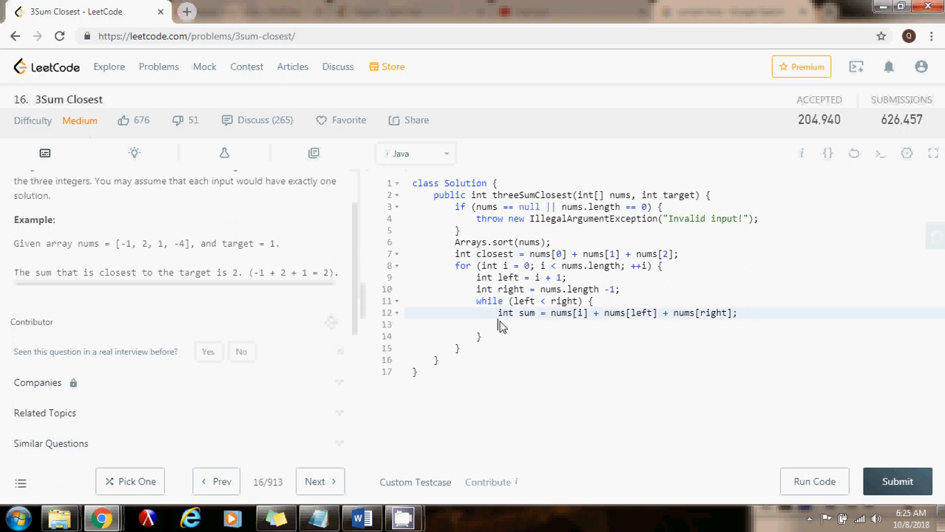
{"action": "mouse_move", "coordinate": [511, 321]}
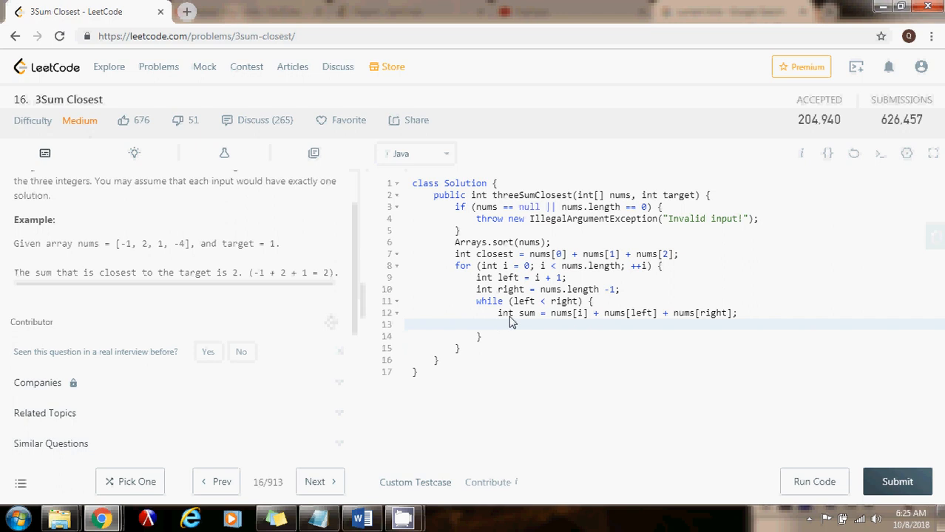
Add an if (Math.abs(sum - target) < Math.abs(closest - target)) block setting closest = sum;
{"action": "type", "text": "if (Math.abs(sum"}
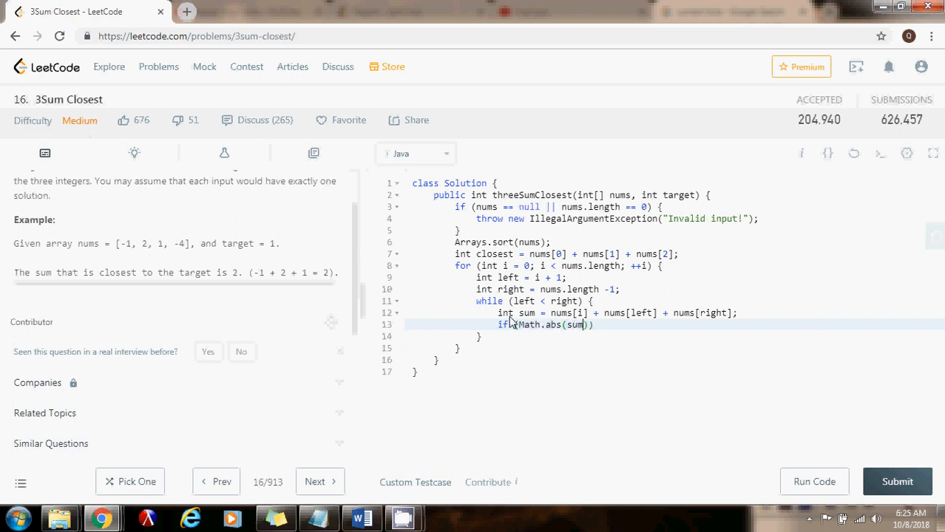
{"action": "type", "text": "- target) < Math.abs("}
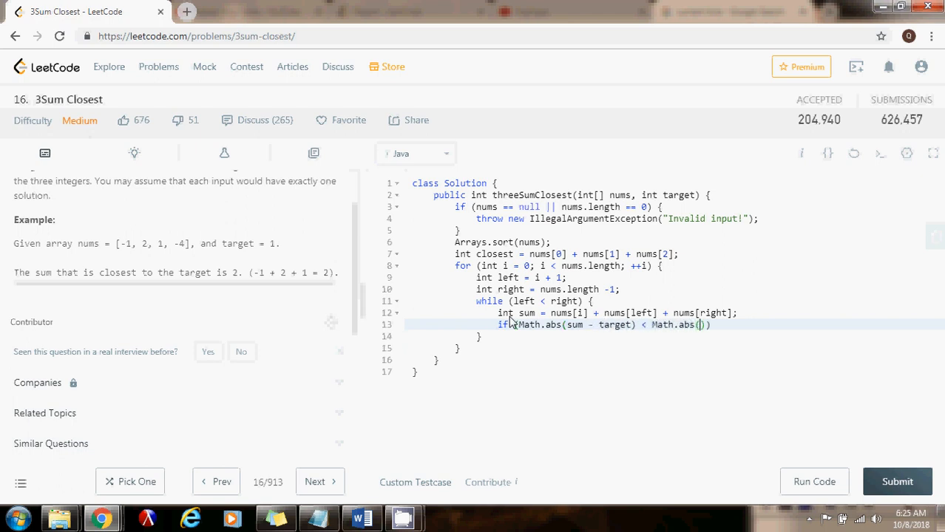
{"action": "type", "text": "closest"}
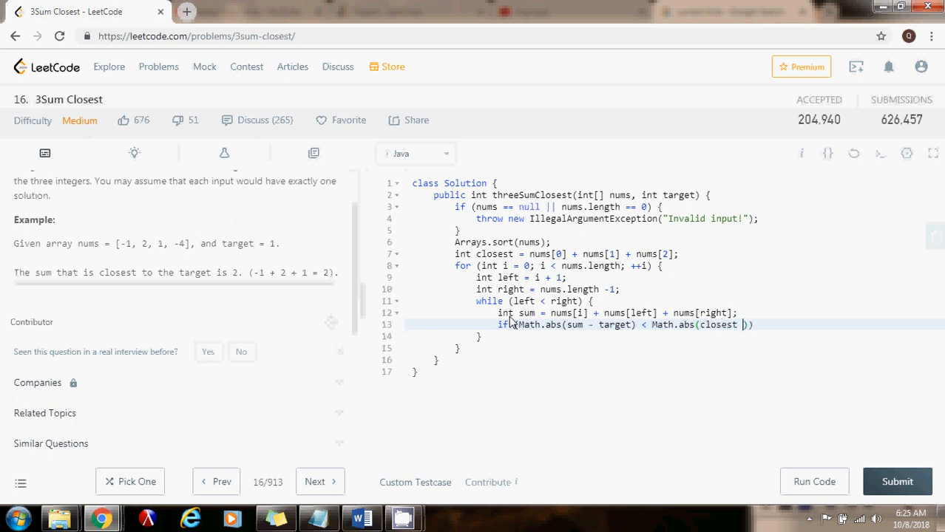
{"action": "type", "text": "- target"}
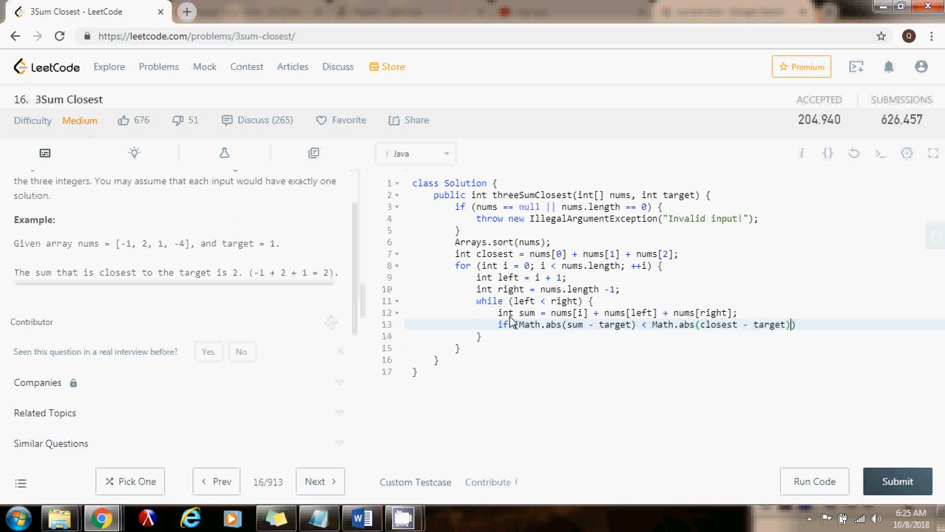
{"action": "type", "text": "{"}
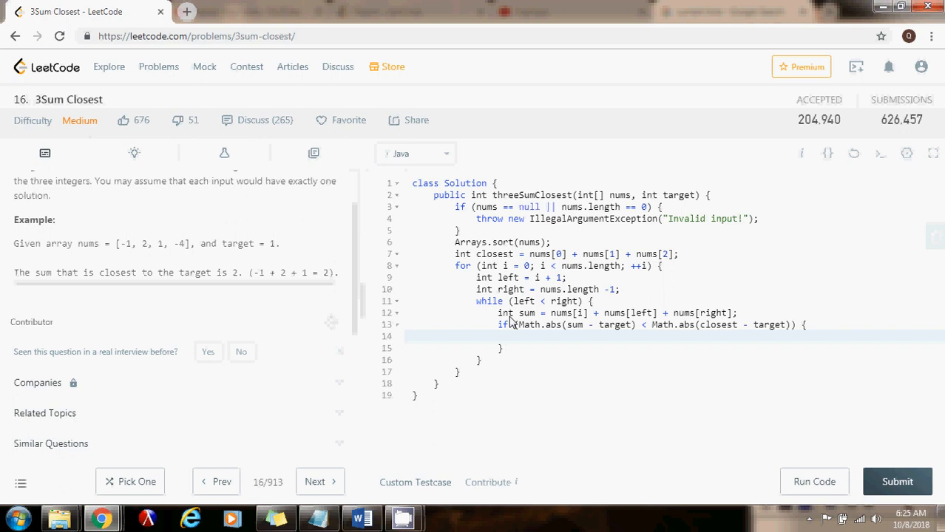
{"action": "type", "text": "closest = j"}
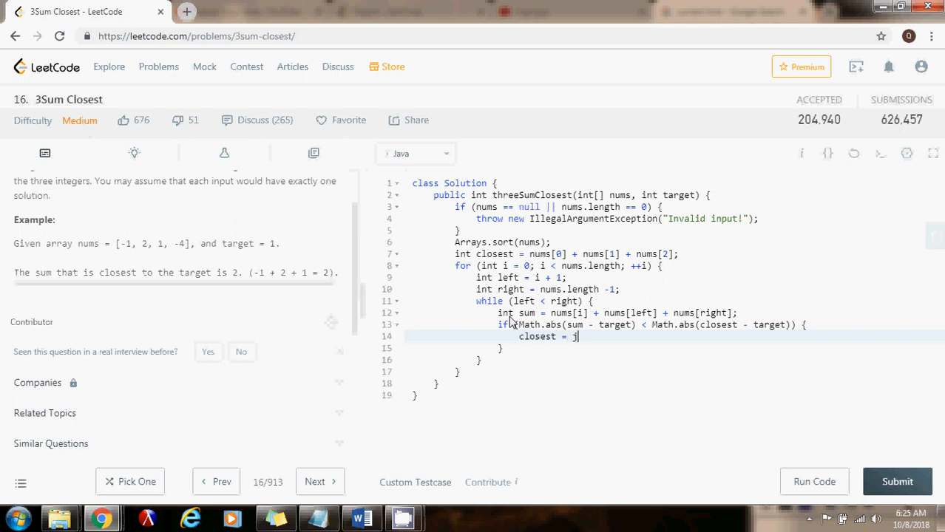
{"action": "type", "text": "um;"}
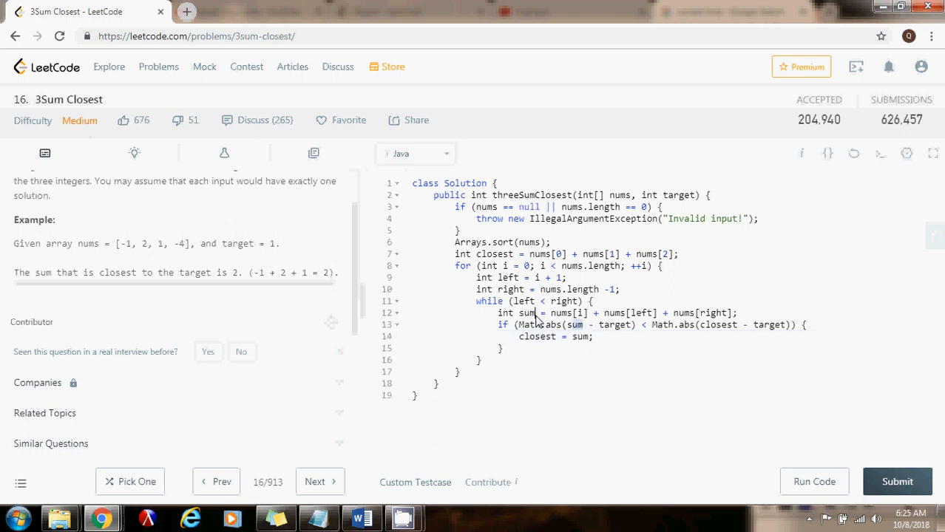
{"action": "left_click", "coordinate": [535, 313]}
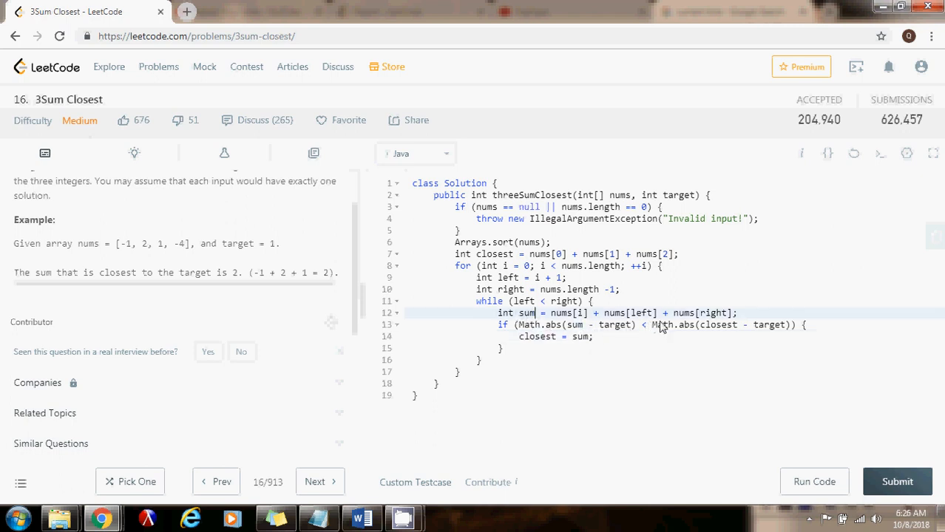
{"action": "mouse_move", "coordinate": [675, 333]}
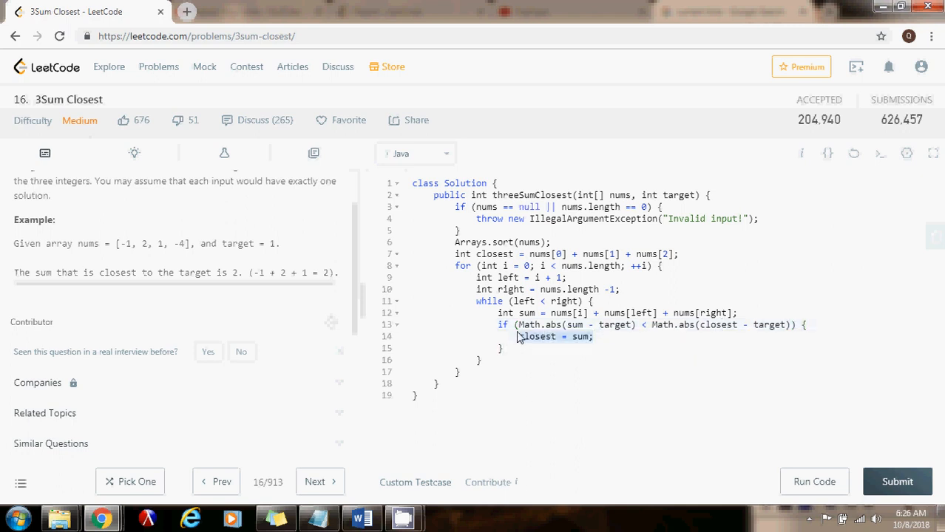
{"action": "mouse_move", "coordinate": [529, 324]}
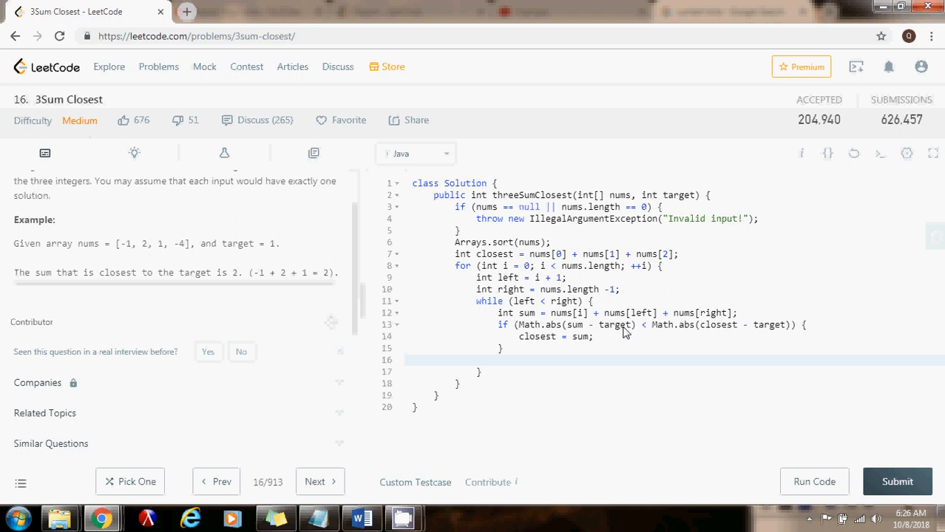
Add branches: return sum if sum == target, else ++left if below target, else --right
{"action": "type", "text": "if (sum )"}
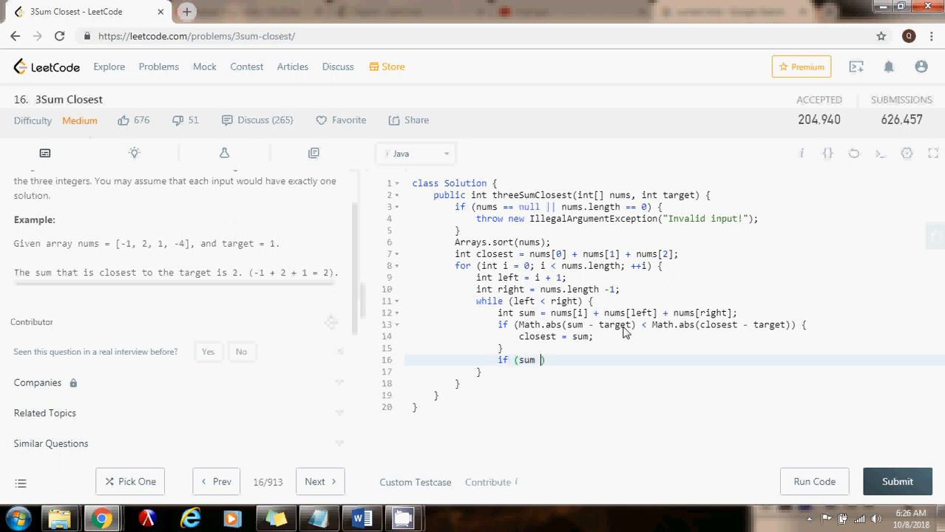
{"action": "type", "text": "== target)"}
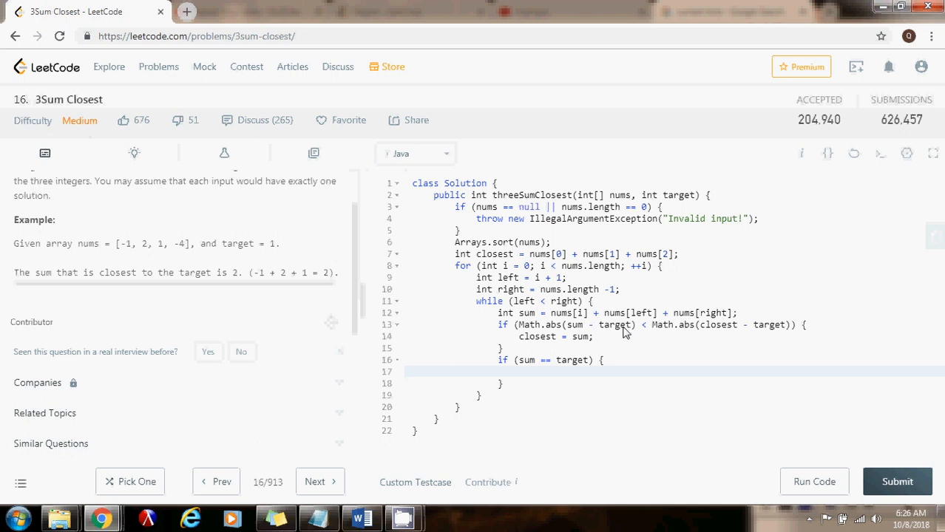
{"action": "type", "text": "return sum;"}
{"action": "left_click", "coordinate": [675, 384]}
{"action": "type", "text": " else if (sum < target"}
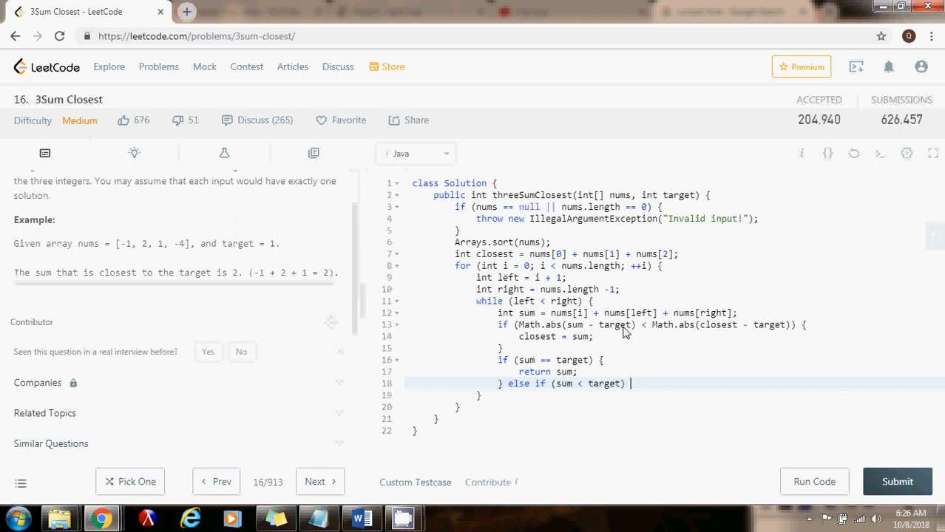
{"action": "type", "text": "{"}
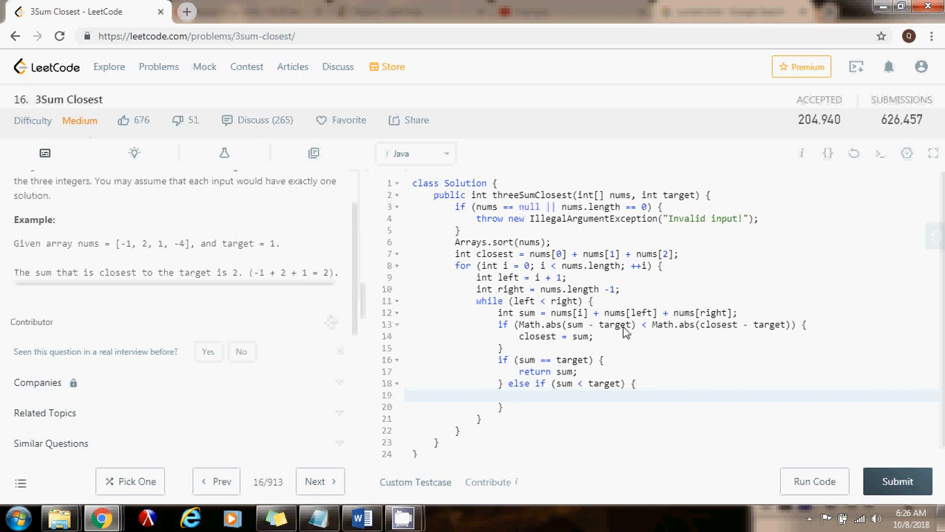
{"action": "type", "text": "++left;"}
{"action": "left_click", "coordinate": [672, 408]}
{"action": "type", "text": " else {"}
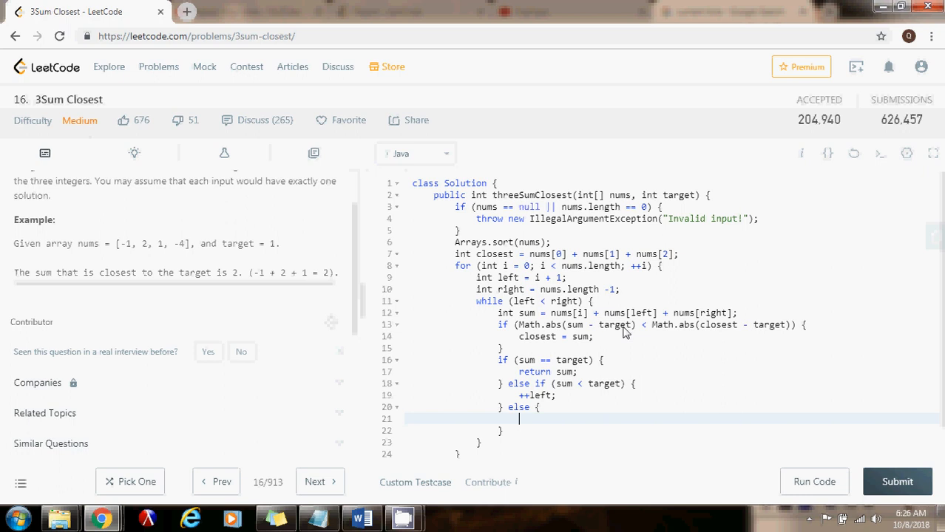
{"action": "type", "text": "--"}
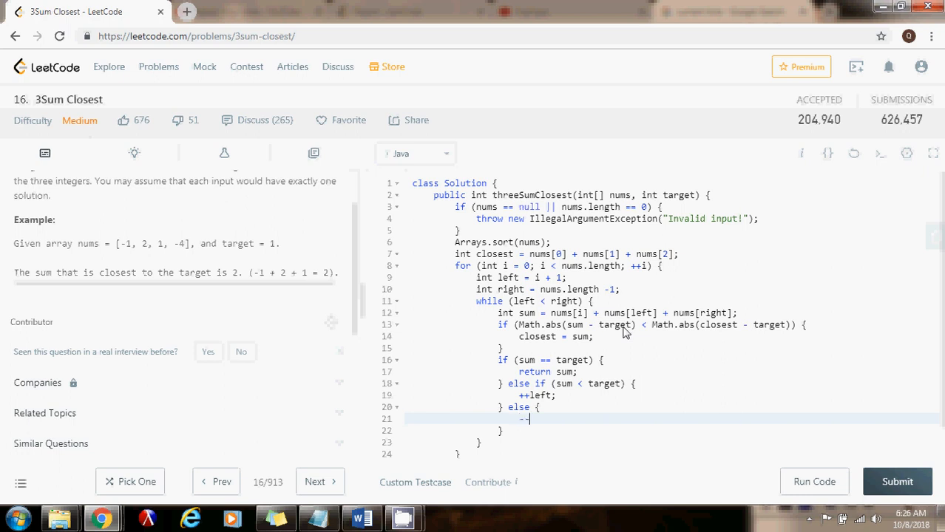
{"action": "type", "text": "right;"}
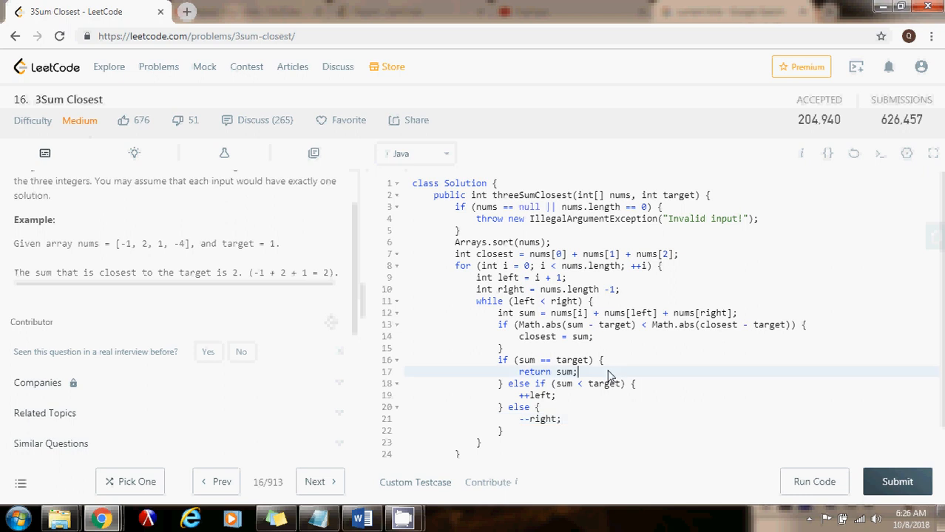
{"action": "scroll", "scroll_direction": "down", "scroll_amount": 3}
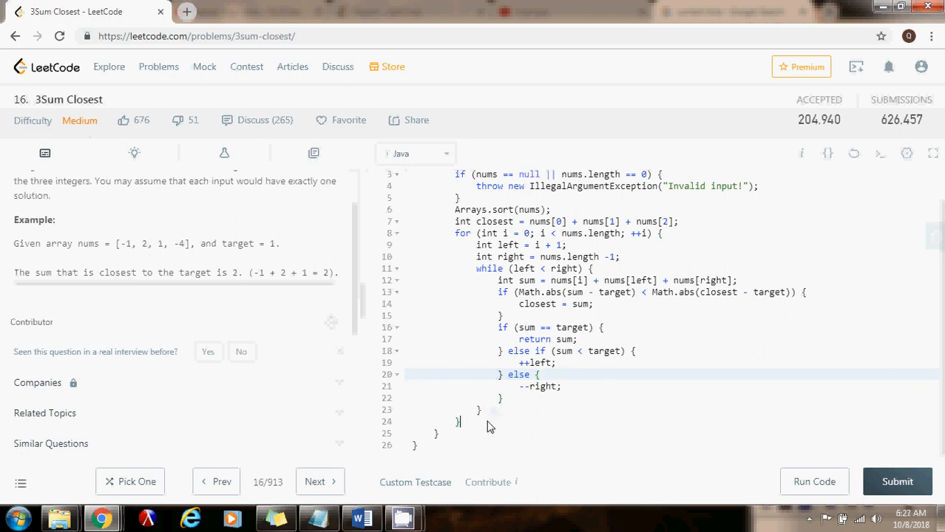
Add return closest; and run the example test case, getting output 2
{"action": "type", "text": "return"}
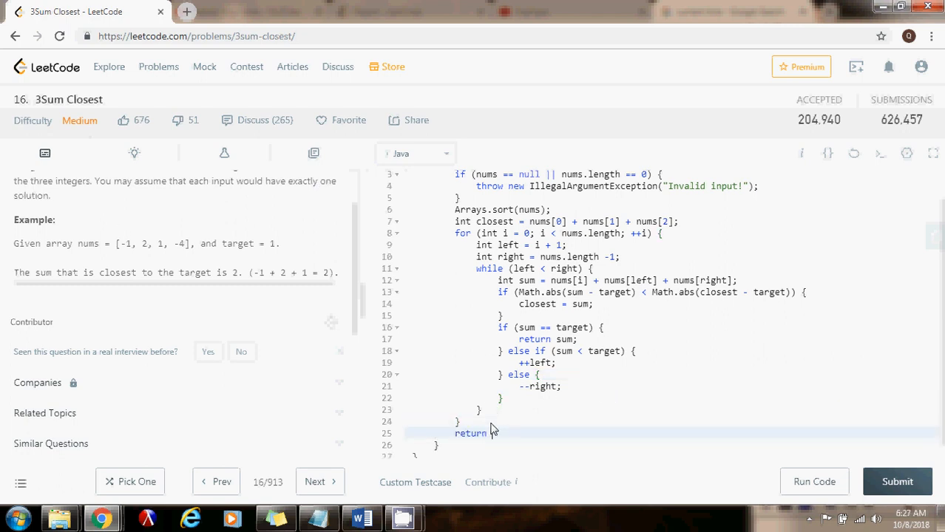
{"action": "type", "text": "cloe"}
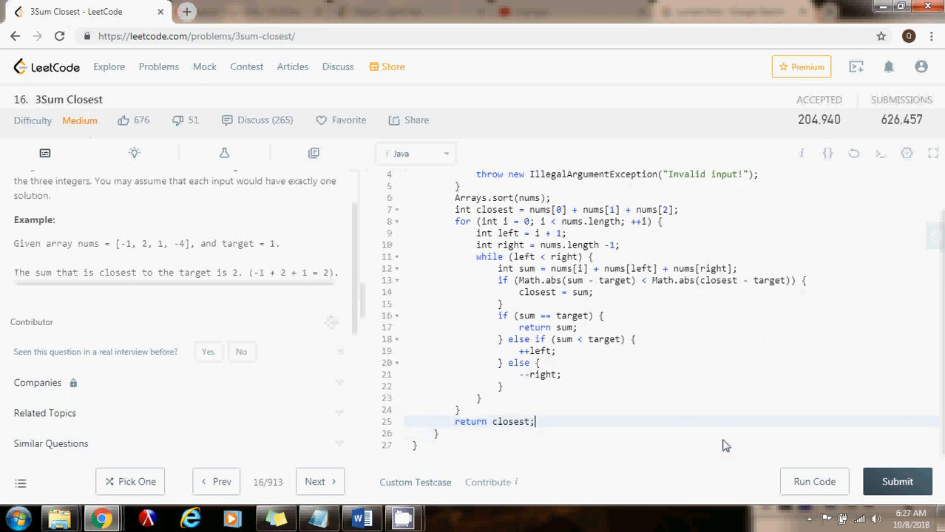
{"action": "left_click", "coordinate": [897, 481]}
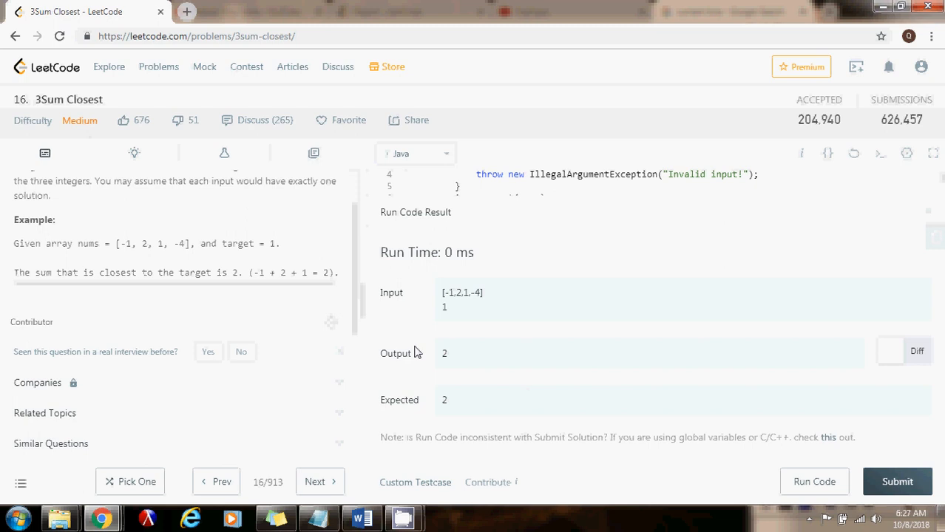
{"action": "double_click", "coordinate": [399, 400]}
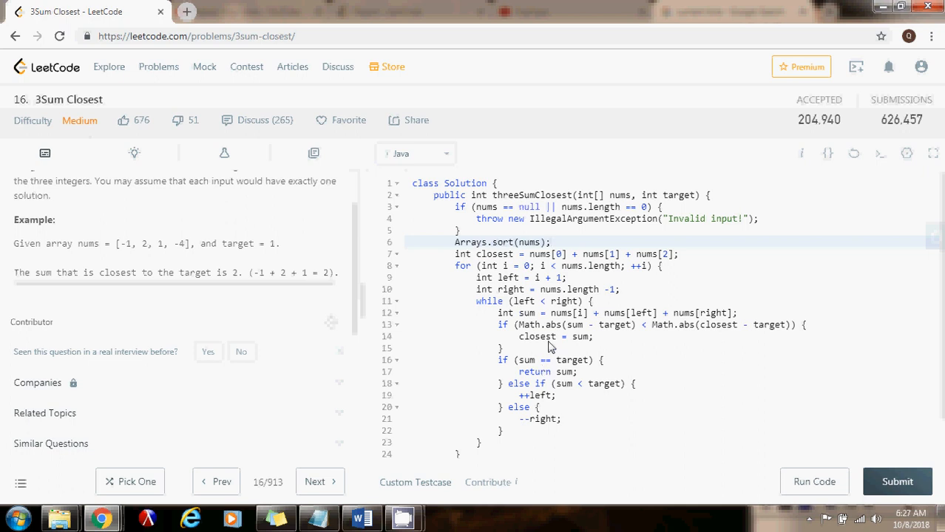
{"action": "mouse_move", "coordinate": [565, 384]}
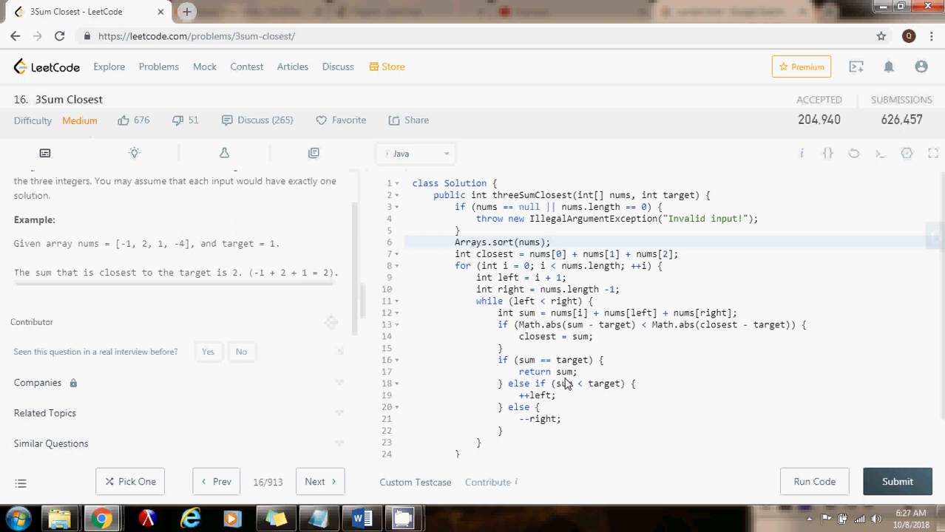
{"action": "mouse_move", "coordinate": [512, 407]}
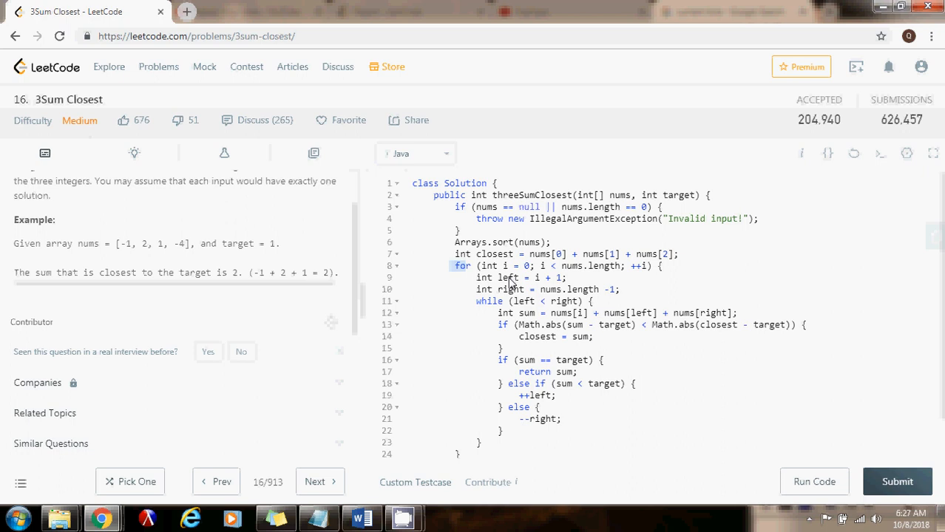
{"action": "mouse_move", "coordinate": [641, 305]}
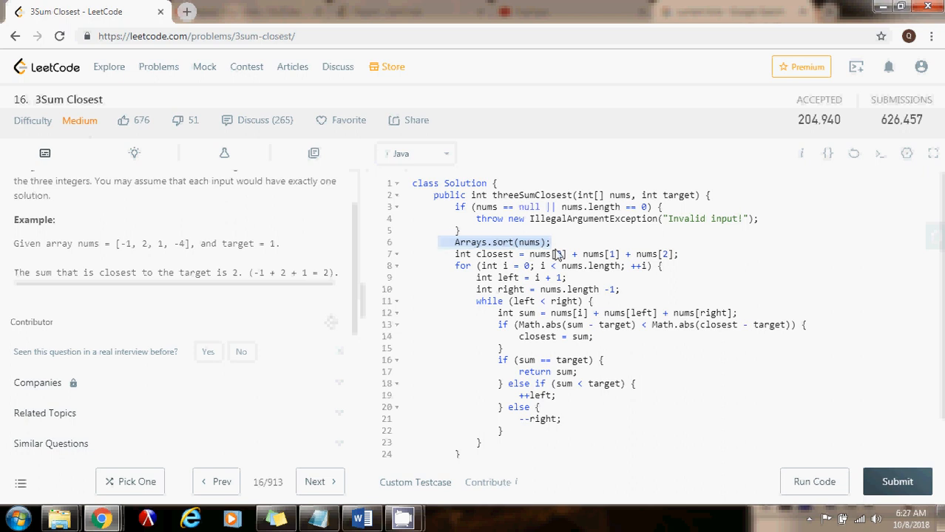
{"action": "left_click", "coordinate": [481, 265]}
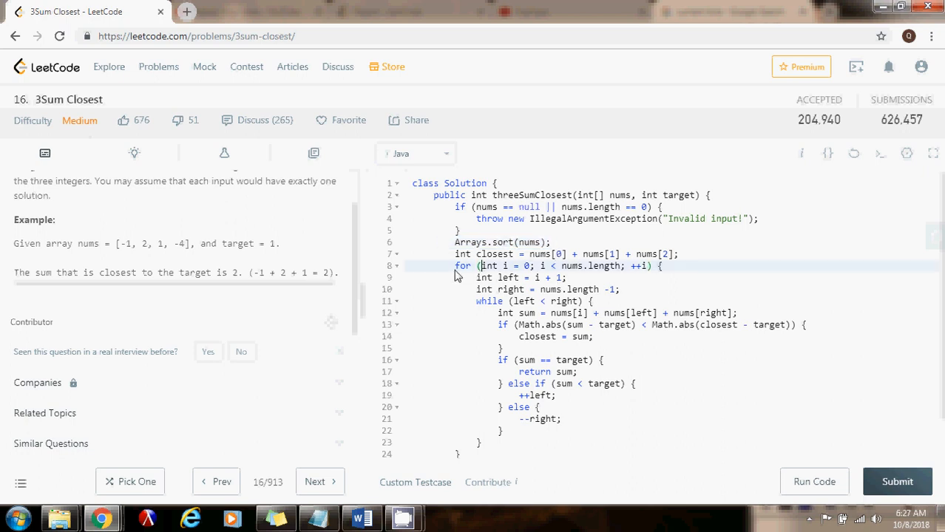
{"action": "mouse_move", "coordinate": [480, 304]}
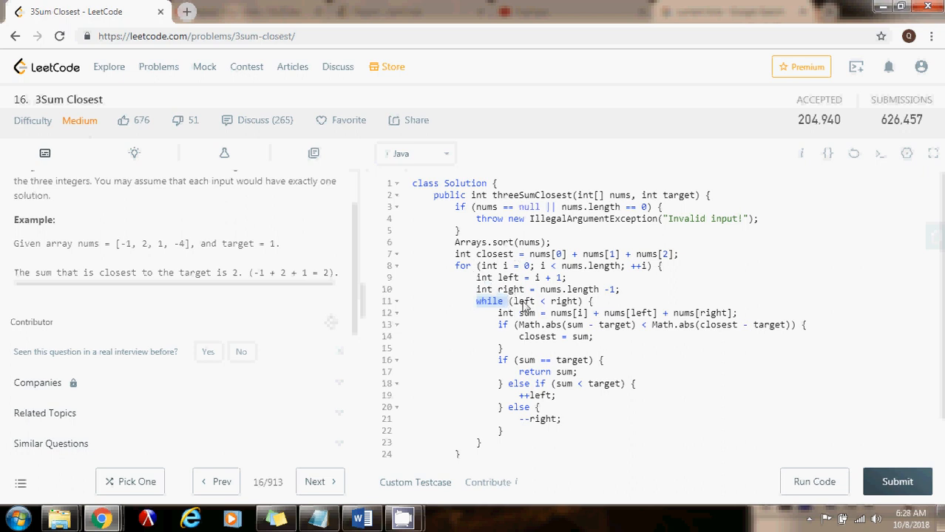
{"action": "mouse_move", "coordinate": [543, 395]}
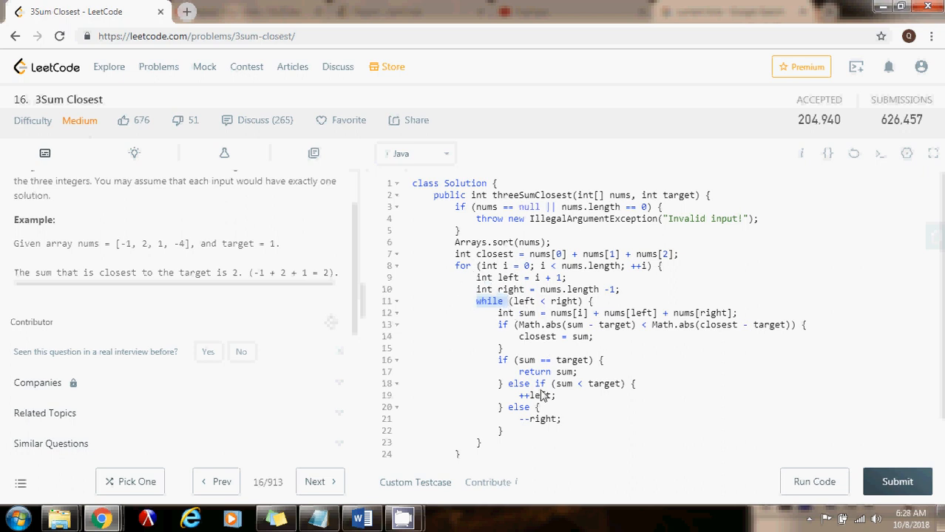
{"action": "mouse_move", "coordinate": [562, 403]}
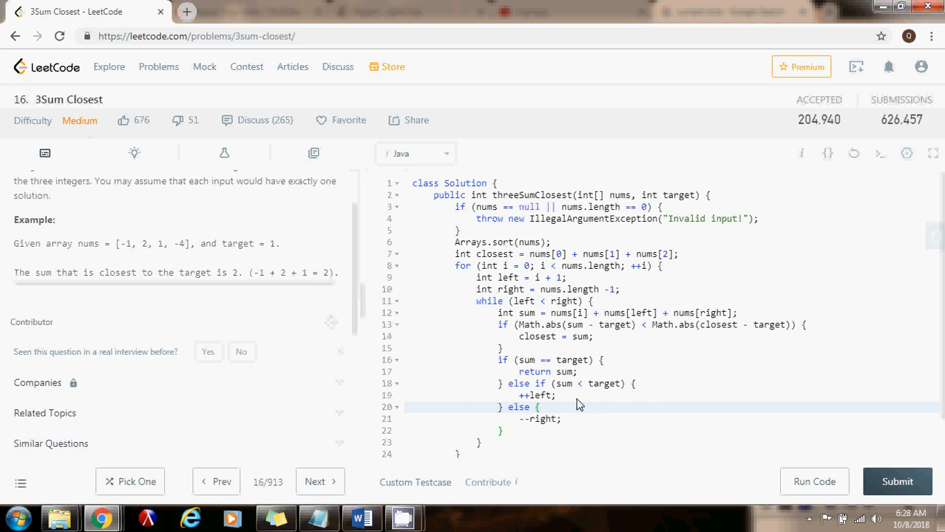
{"action": "mouse_move", "coordinate": [491, 328]}
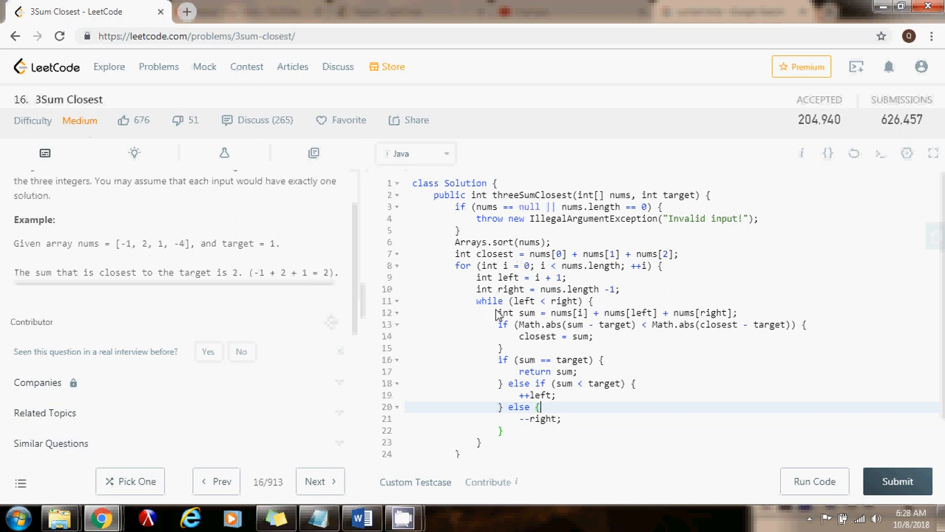
{"action": "mouse_move", "coordinate": [697, 417]}
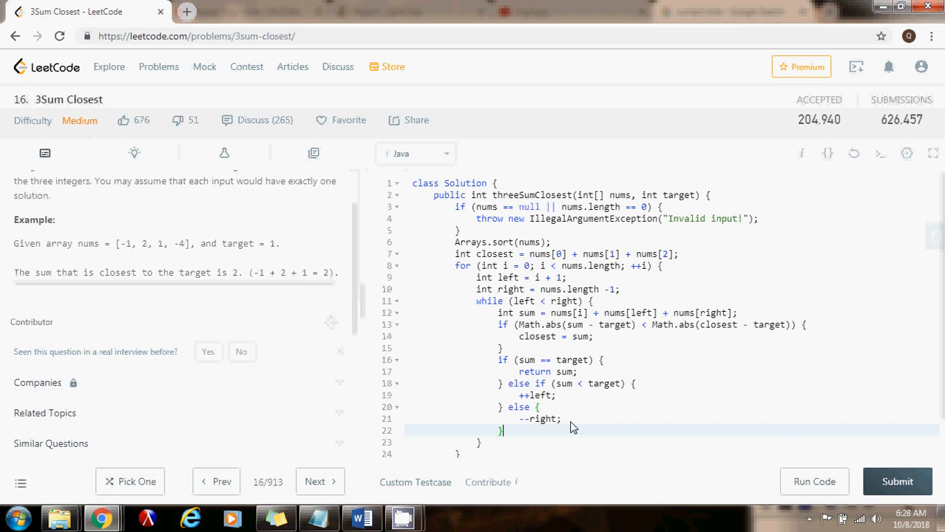
{"action": "mouse_move", "coordinate": [604, 363]}
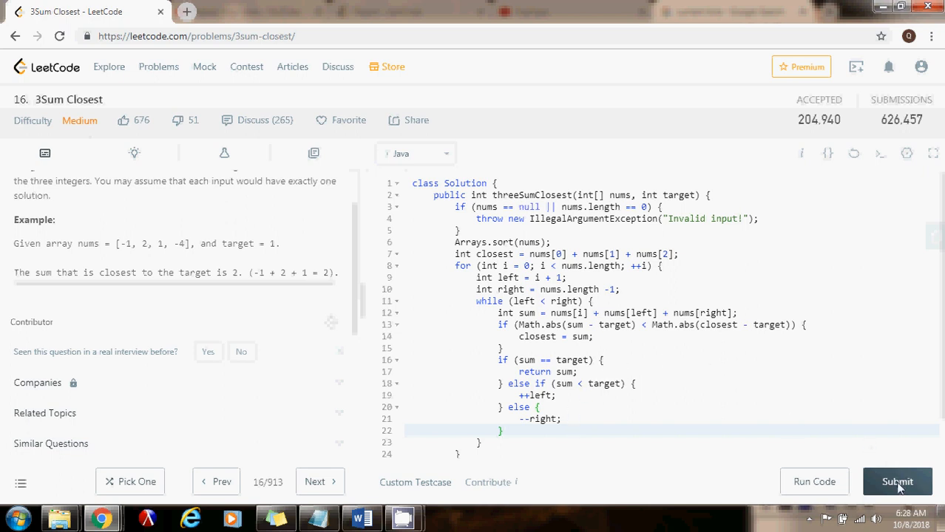
Submit the 3Sum Closest solution for judging: Success, 11 ms, faster than 91.83%
{"action": "left_click", "coordinate": [897, 482]}
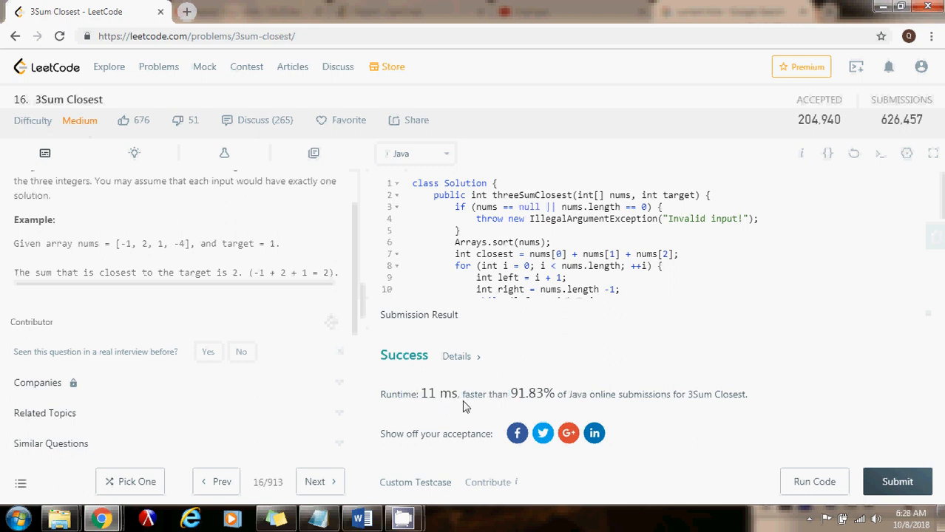
{"action": "mouse_move", "coordinate": [577, 404]}
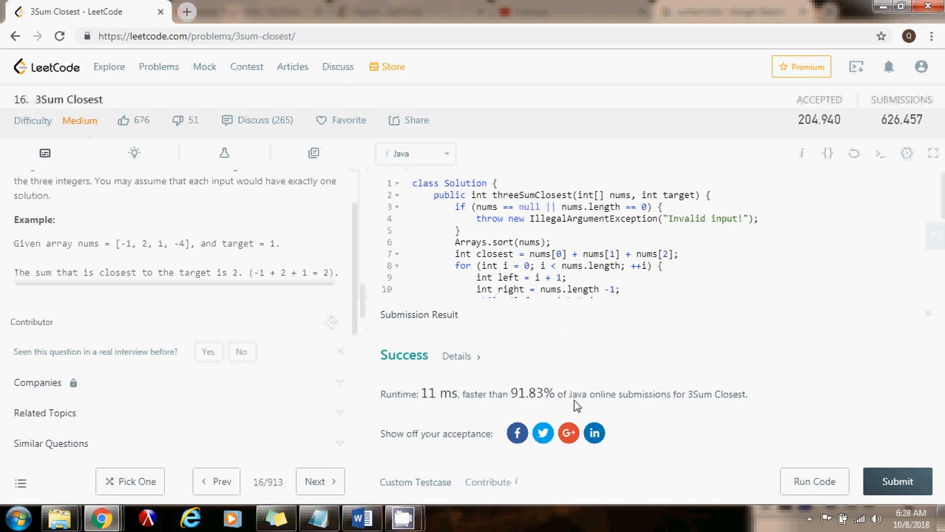
{"action": "mouse_move", "coordinate": [713, 401]}
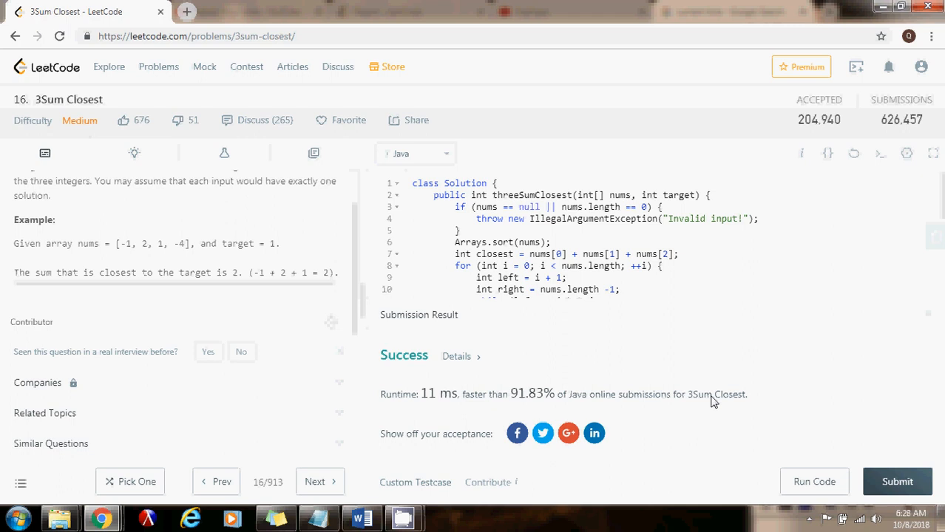
{"action": "mouse_move", "coordinate": [929, 317]}
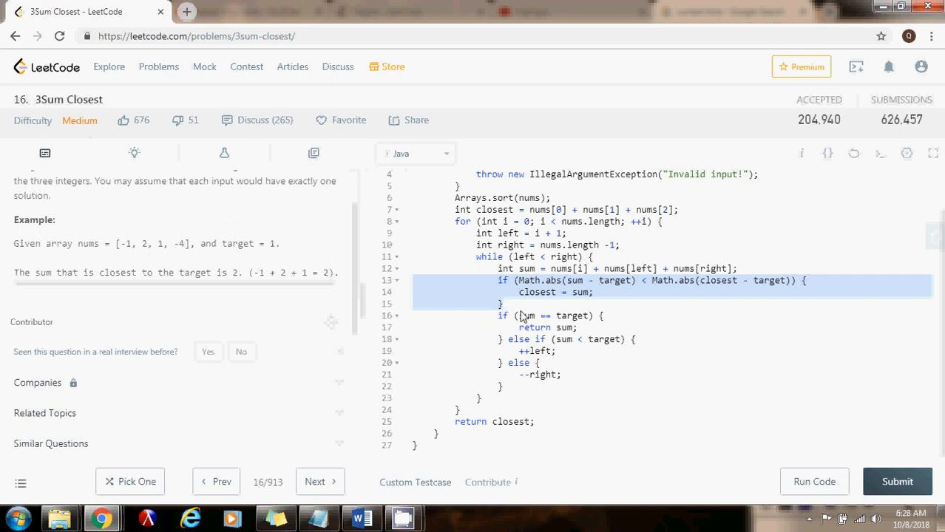
{"action": "mouse_move", "coordinate": [612, 422]}
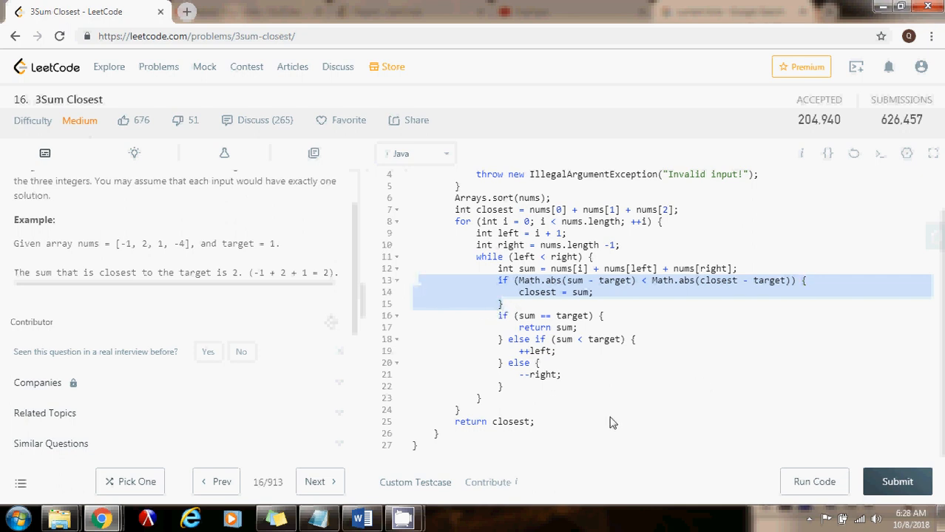